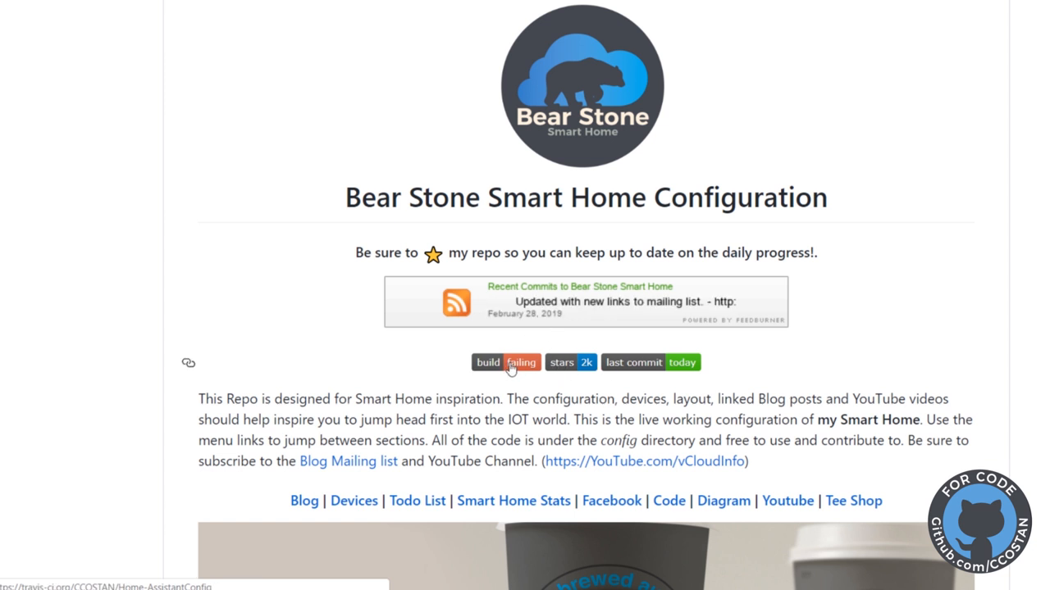
Step: Open the failing build's job log and mark the invalid cover.garadget config entry
{"action": "left_click", "coordinate": [505, 363]}
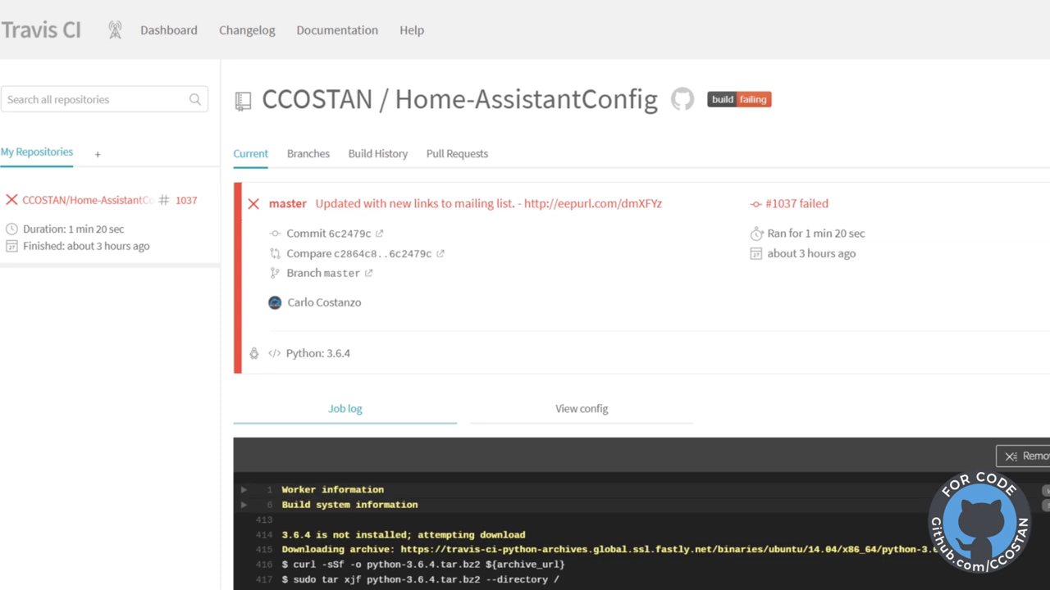
{"action": "scroll", "scroll_direction": "down", "scroll_amount": 3}
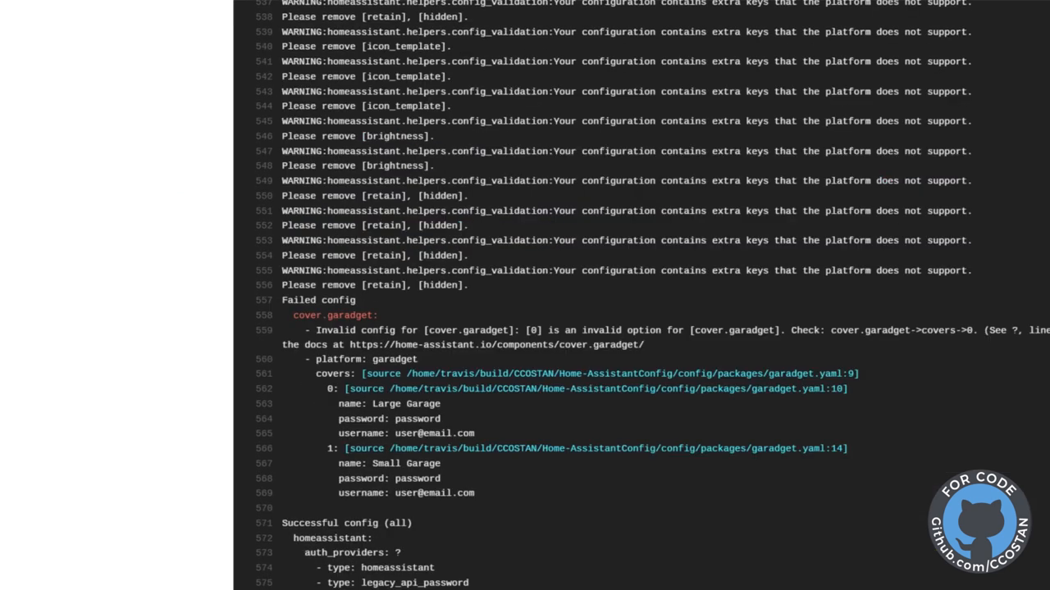
{"action": "scroll", "scroll_direction": "down", "scroll_amount": 3}
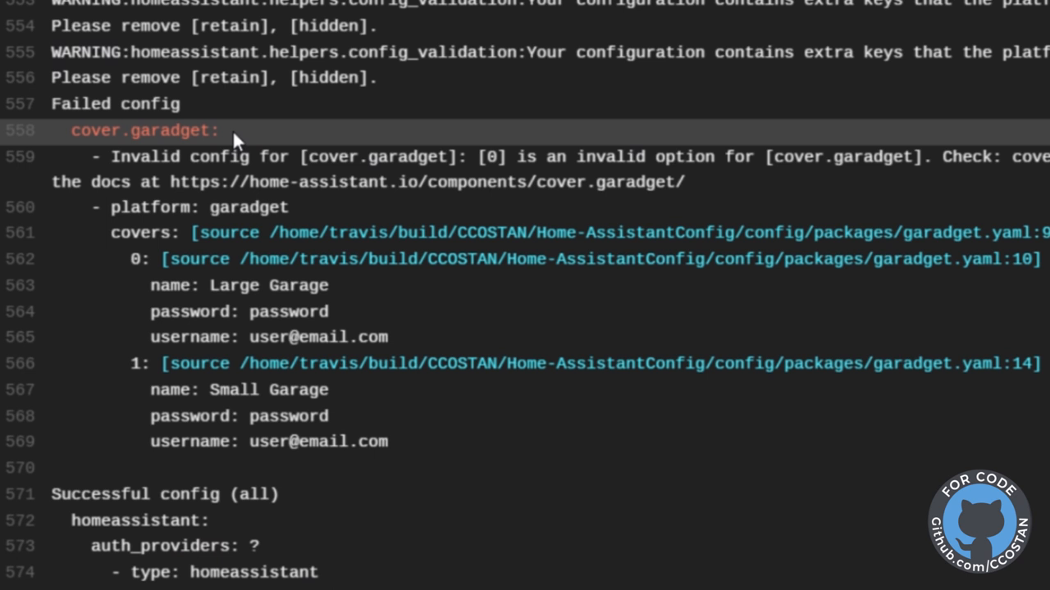
{"action": "mouse_move", "coordinate": [441, 200]}
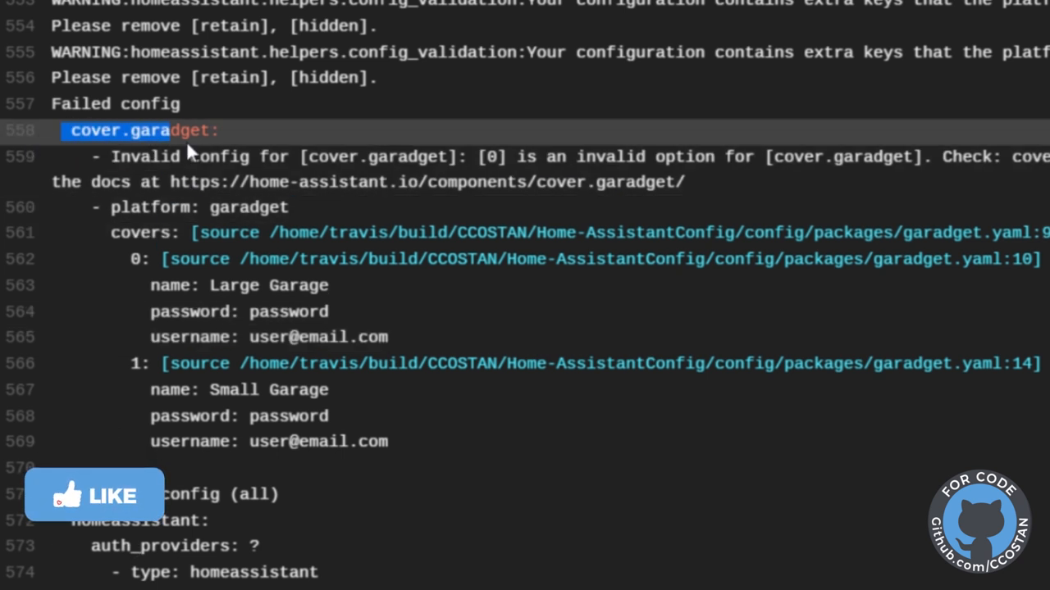
{"action": "left_click_drag", "start_coordinate": [70, 131], "coordinate": [387, 442]}
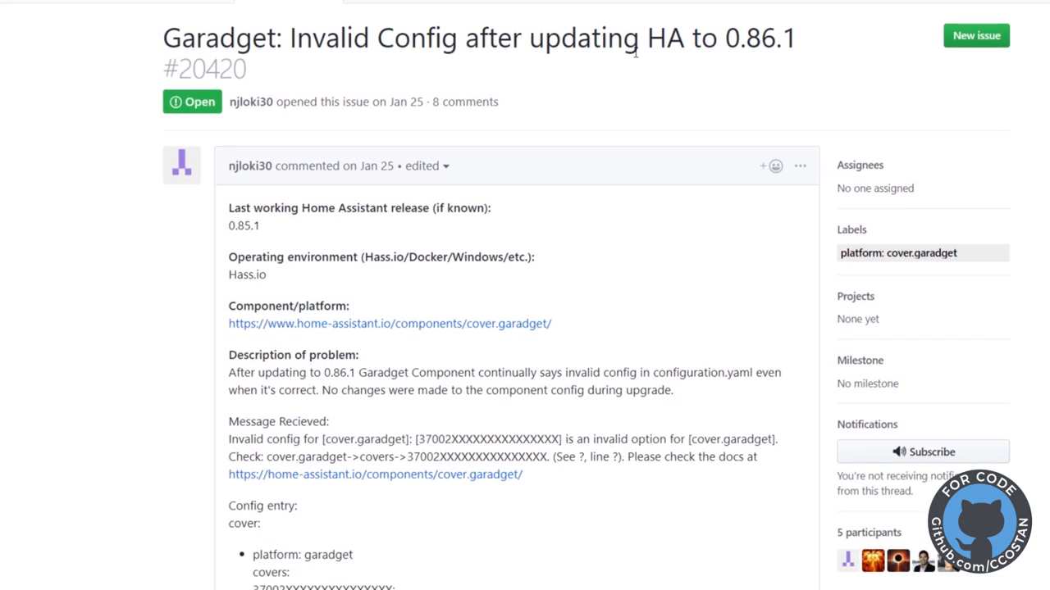
{"action": "double_click", "coordinate": [762, 39]}
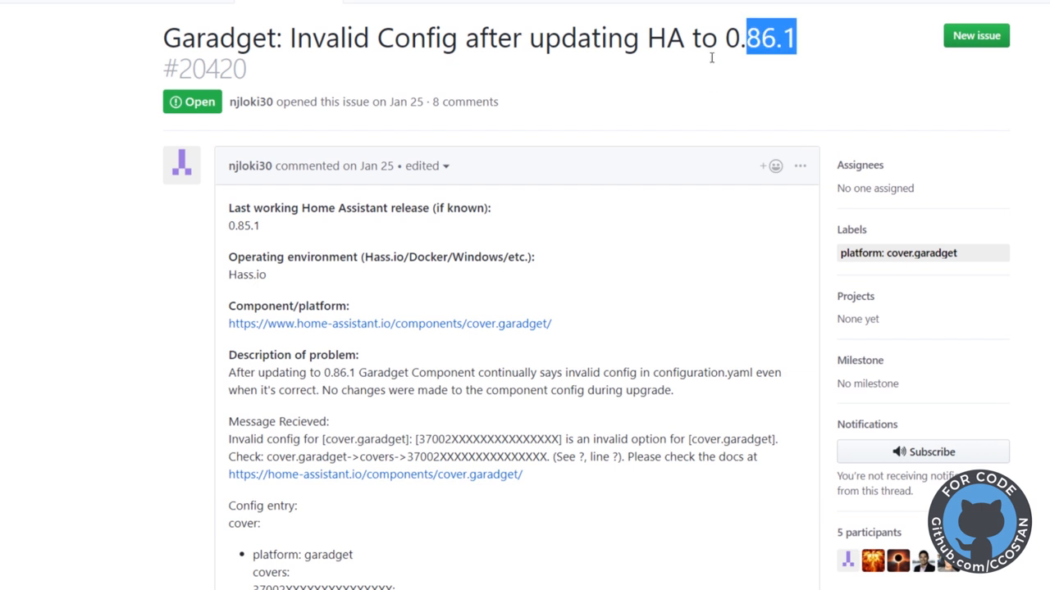
{"action": "mouse_move", "coordinate": [722, 67]}
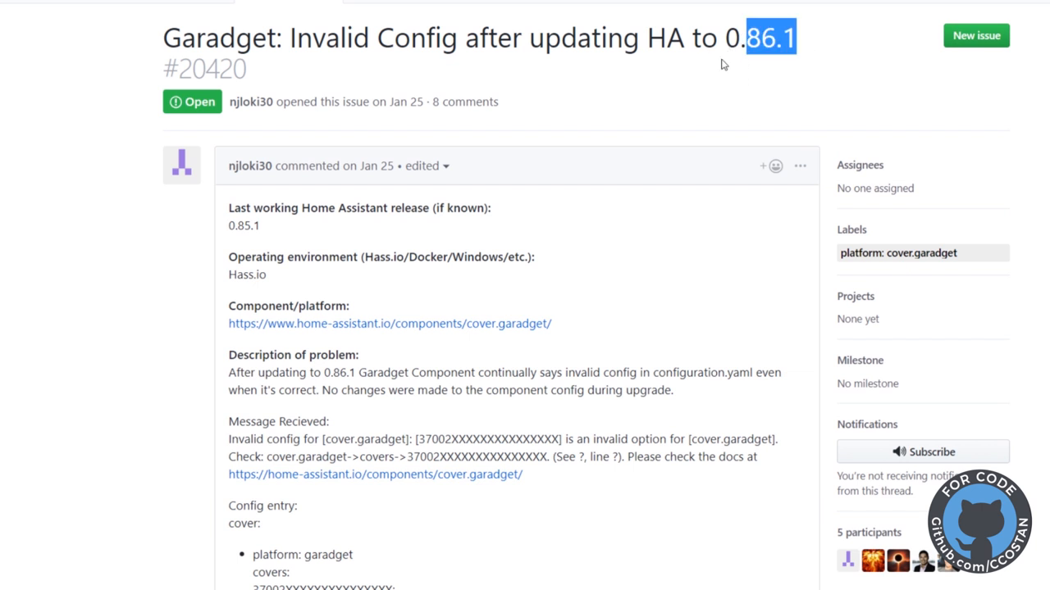
{"action": "mouse_move", "coordinate": [613, 133]}
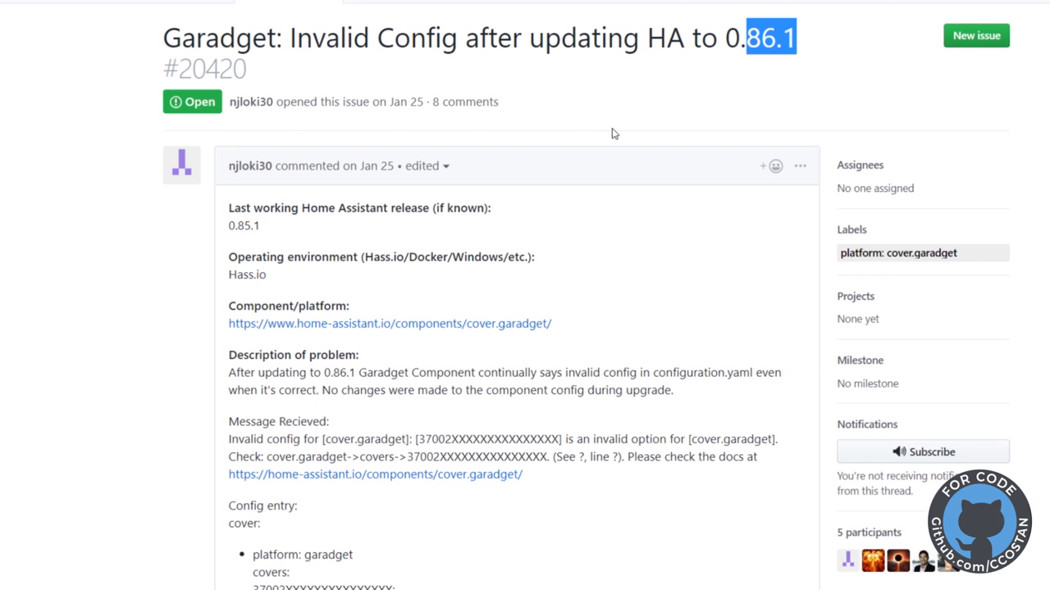
{"action": "mouse_move", "coordinate": [636, 371]}
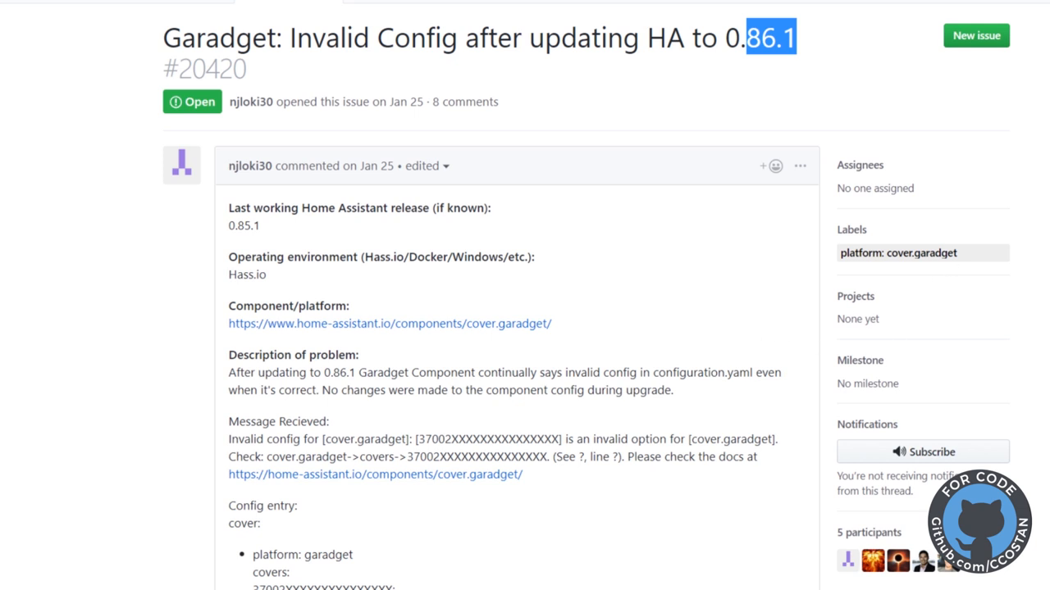
{"action": "scroll", "scroll_direction": "down", "scroll_amount": 3}
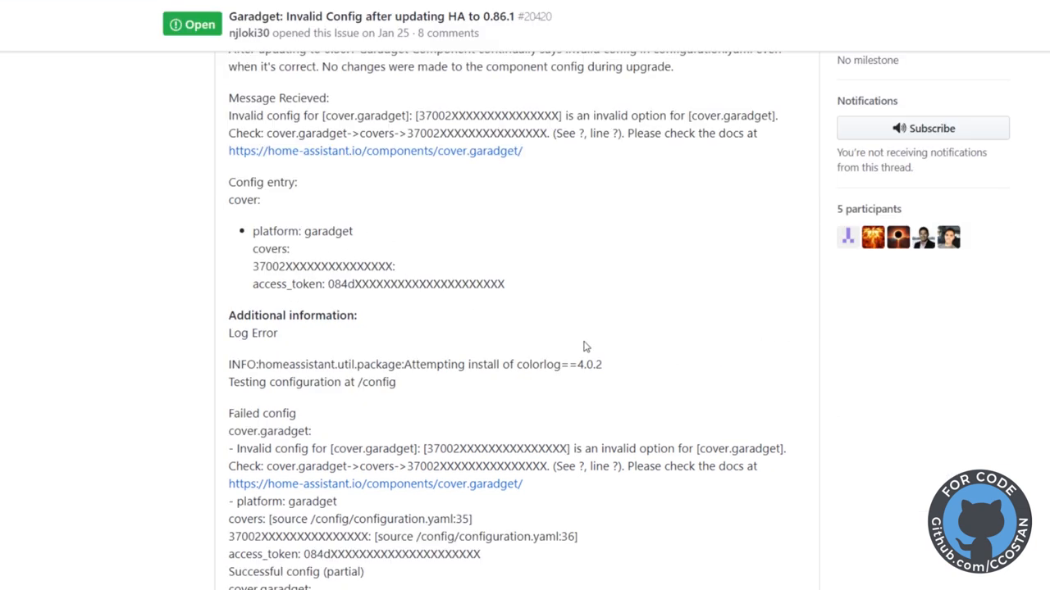
{"action": "scroll", "scroll_direction": "down", "scroll_amount": 3}
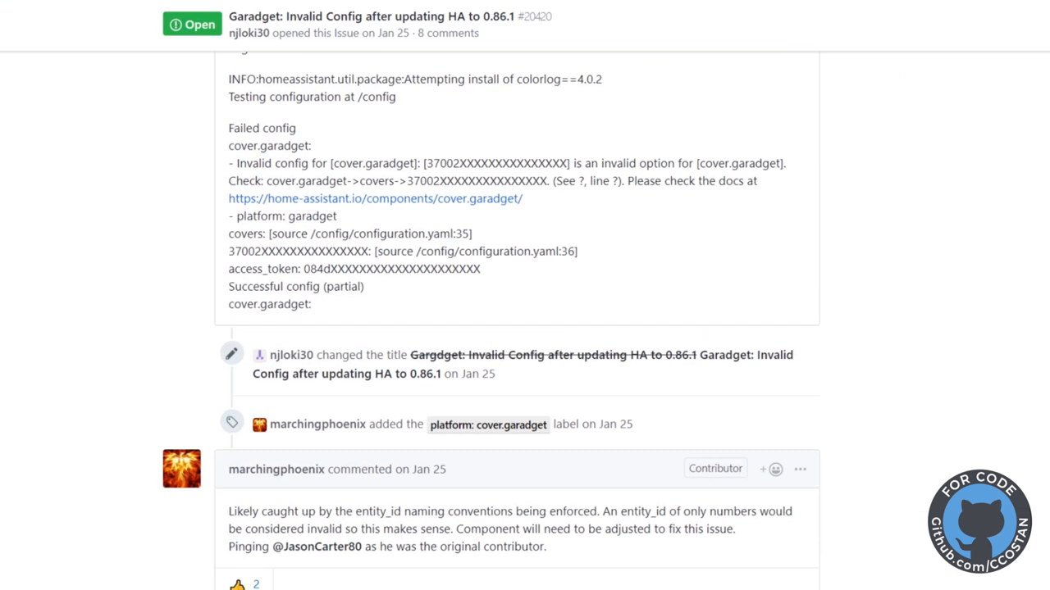
{"action": "scroll", "scroll_direction": "down", "scroll_amount": 3}
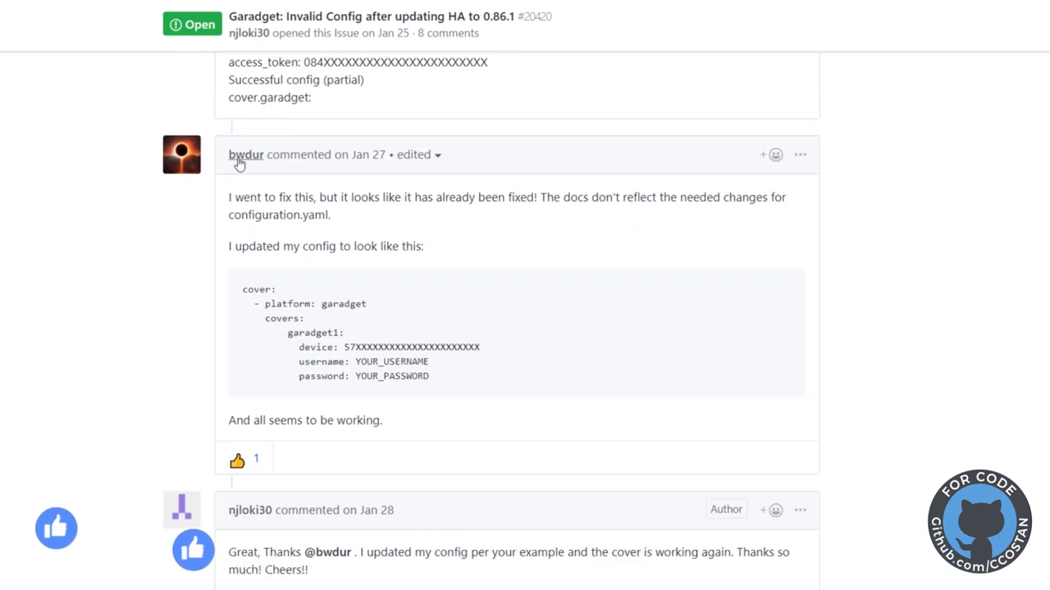
{"action": "left_click_drag", "start_coordinate": [243, 289], "coordinate": [429, 376]}
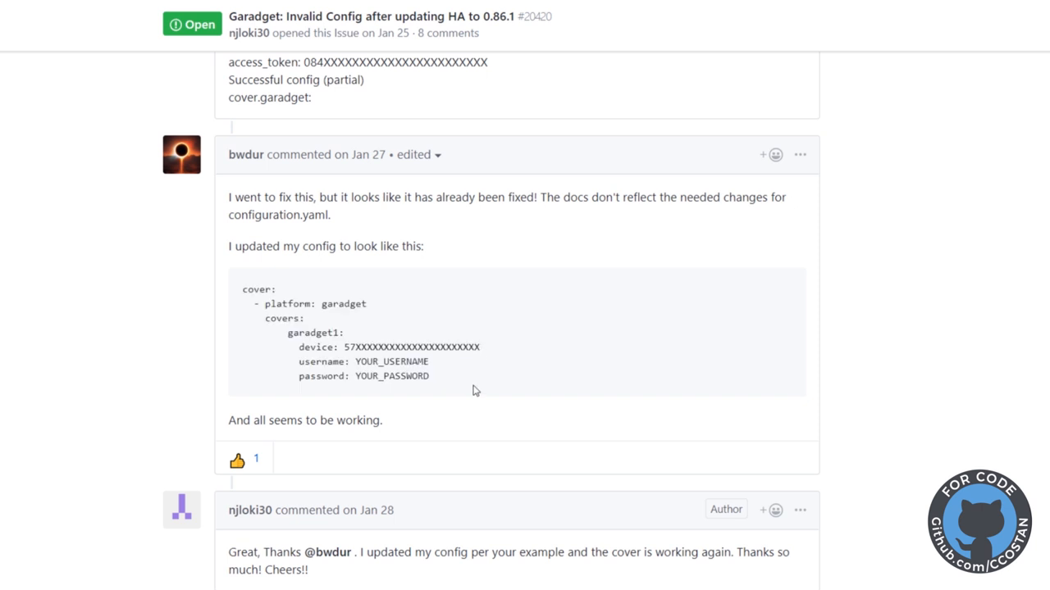
{"action": "mouse_move", "coordinate": [404, 302]}
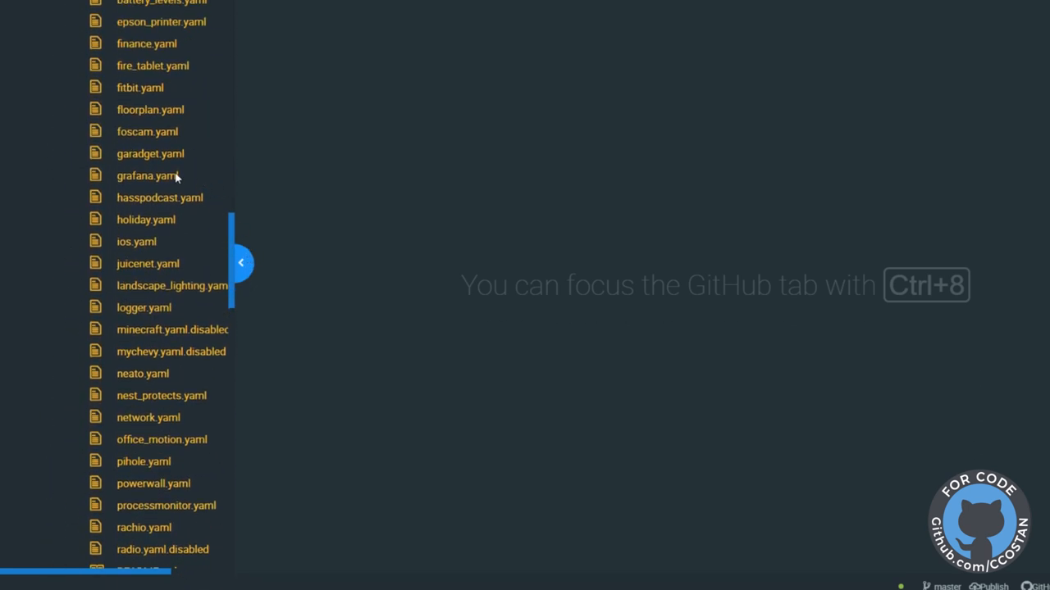
Step: Open garadget.yaml from the packages folder in the tree view
{"action": "left_click", "coordinate": [151, 154]}
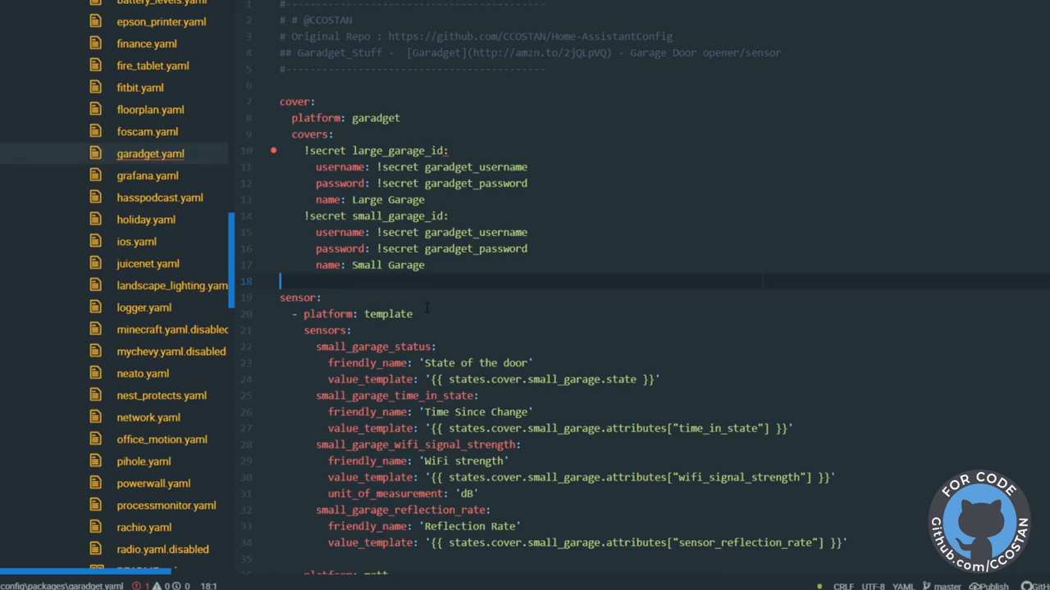
Step: Paste the example cover snippet after line 18 and outdent it to top level
{"action": "key", "text": "Enter"}
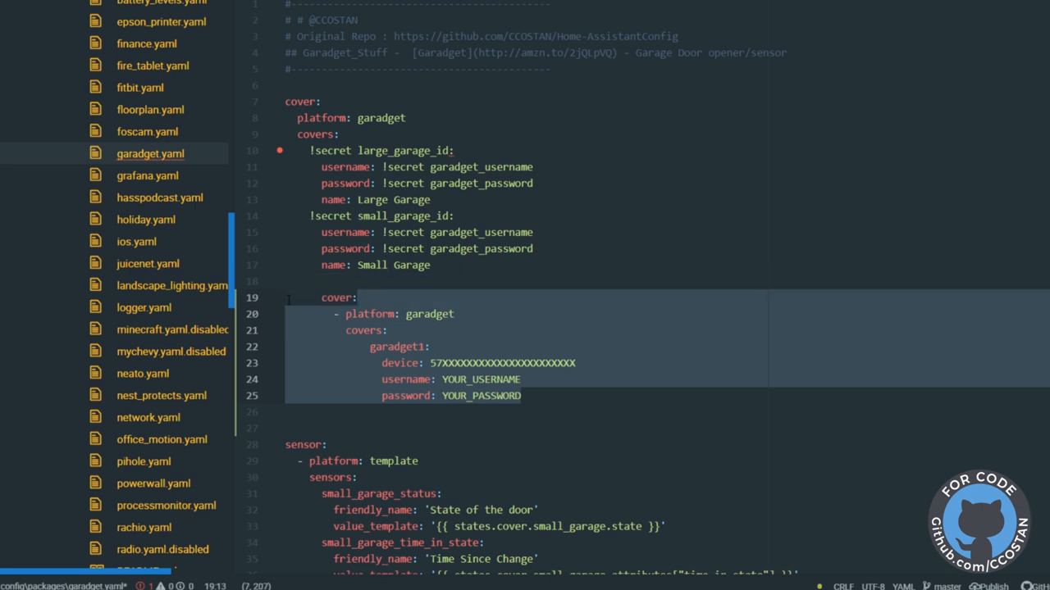
{"action": "key", "text": "shift+tab"}
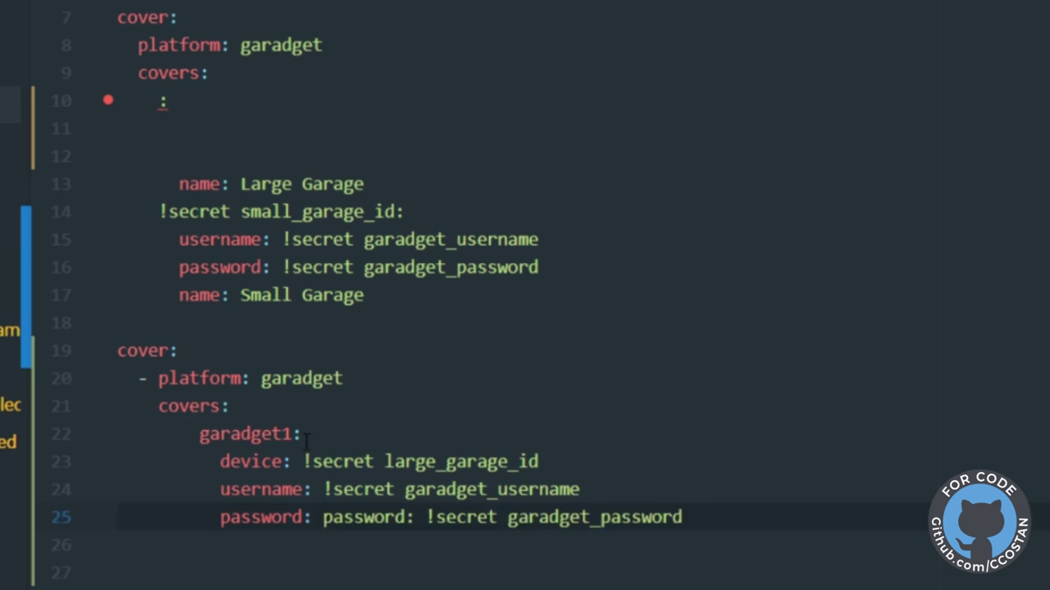
Step: Replace the garadget1 placeholder name with Large_Garage: for the new cover entry
{"action": "double_click", "coordinate": [246, 433]}
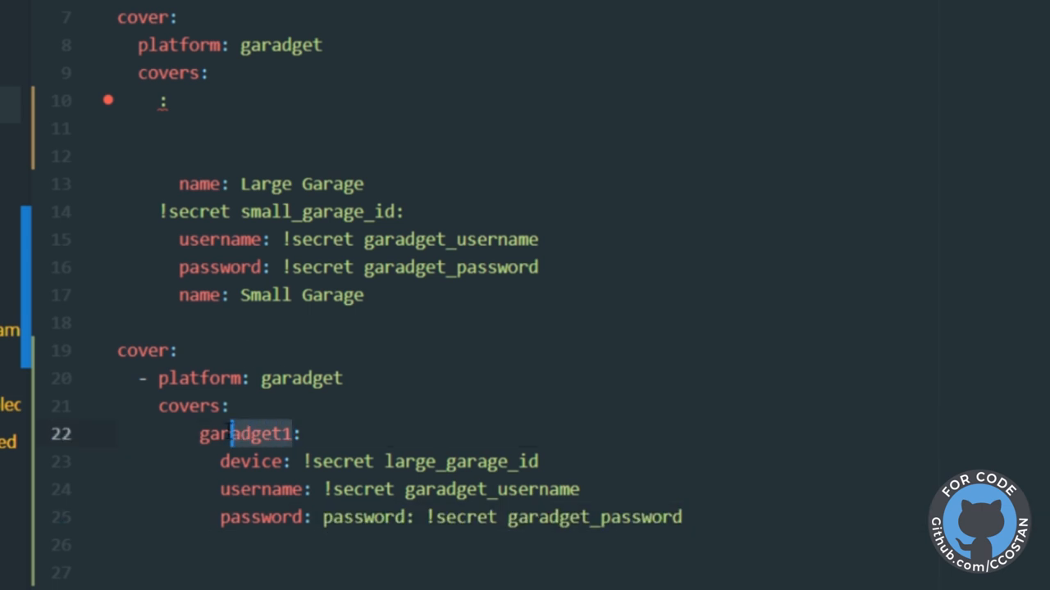
{"action": "double_click", "coordinate": [244, 433]}
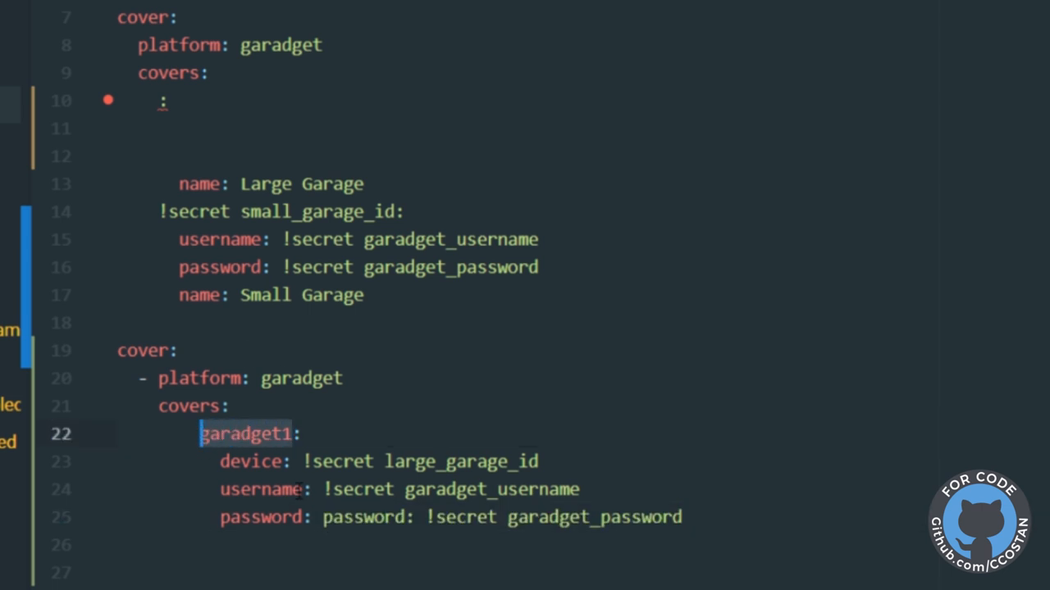
{"action": "type", "text": "Large"}
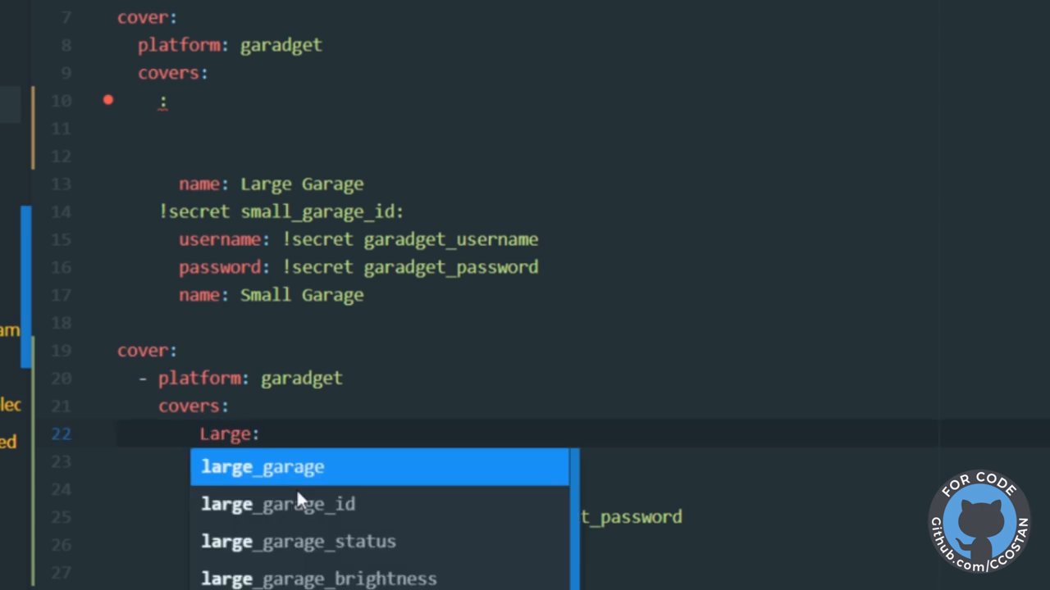
{"action": "type", "text": "_"}
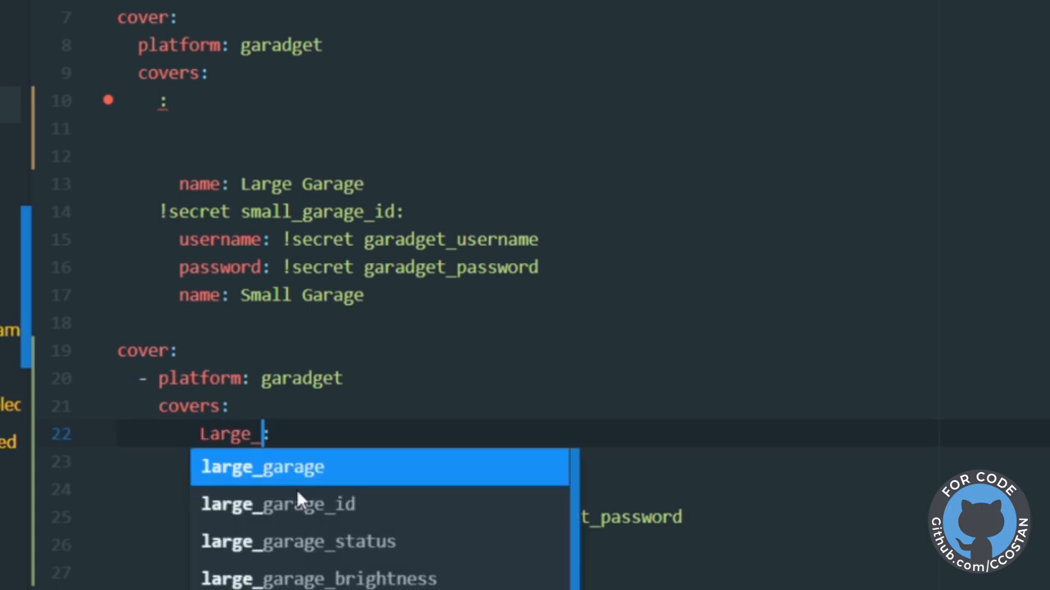
{"action": "type", "text": "Garage:"}
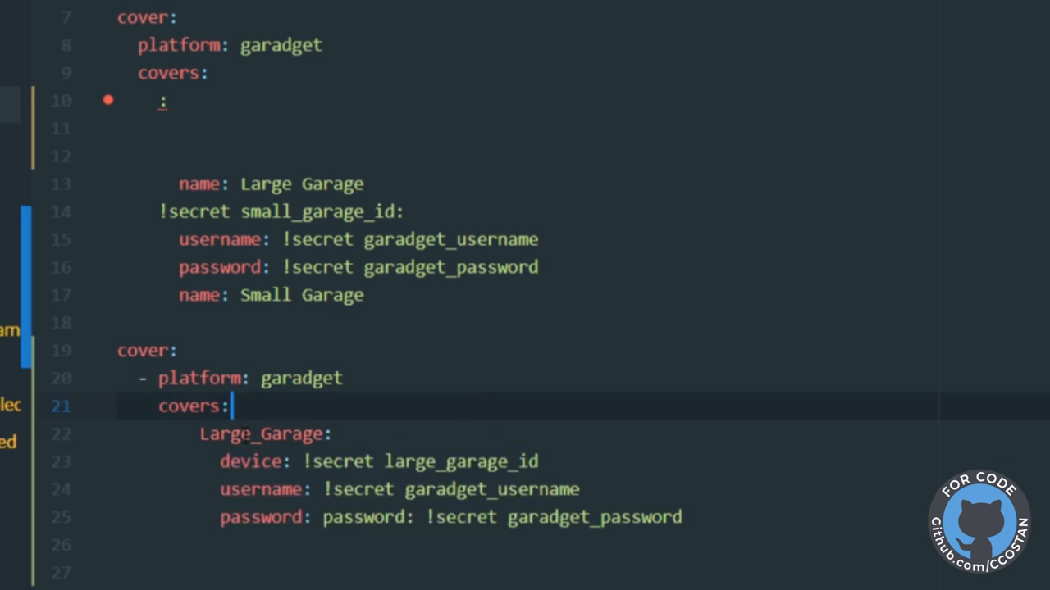
{"action": "left_click", "coordinate": [203, 433]}
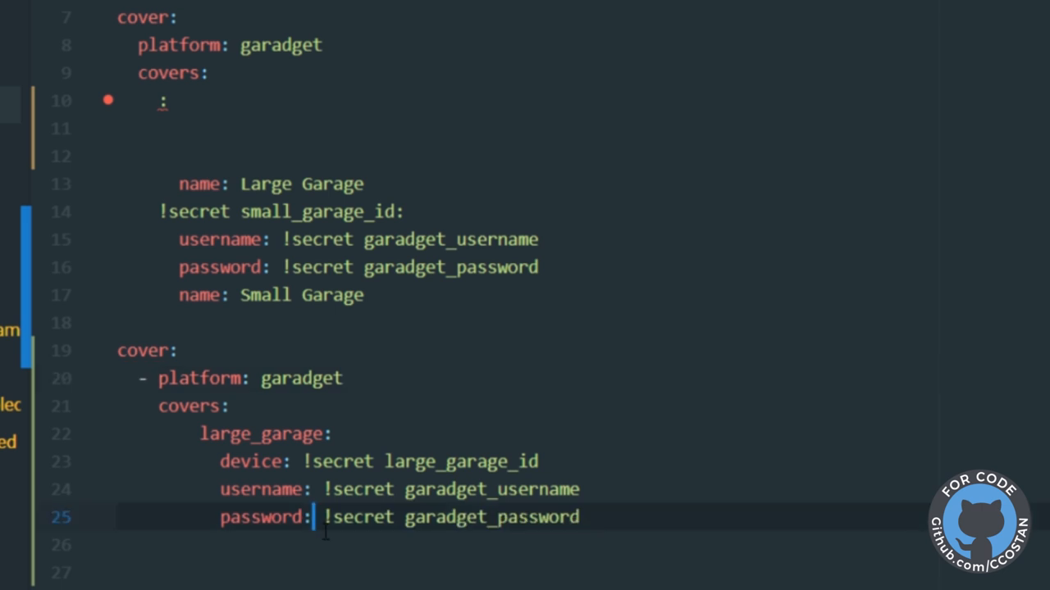
{"action": "mouse_move", "coordinate": [460, 352]}
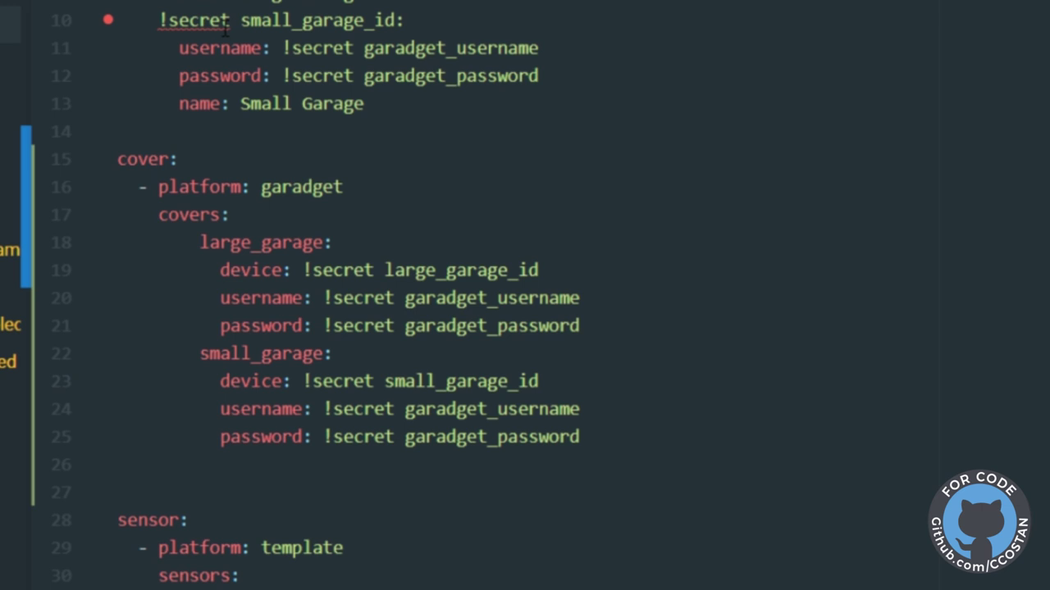
{"action": "mouse_move", "coordinate": [259, 128]}
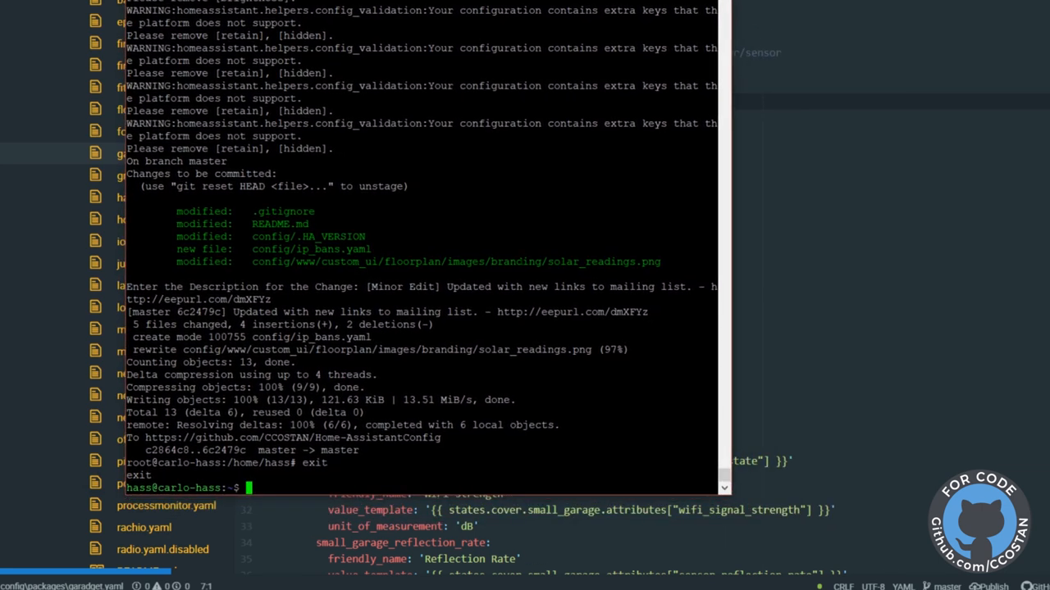
Step: Run ./gitupdate.sh so the modified garadget.yaml is staged and awaits a description
{"action": "type", "text": "./hass"}
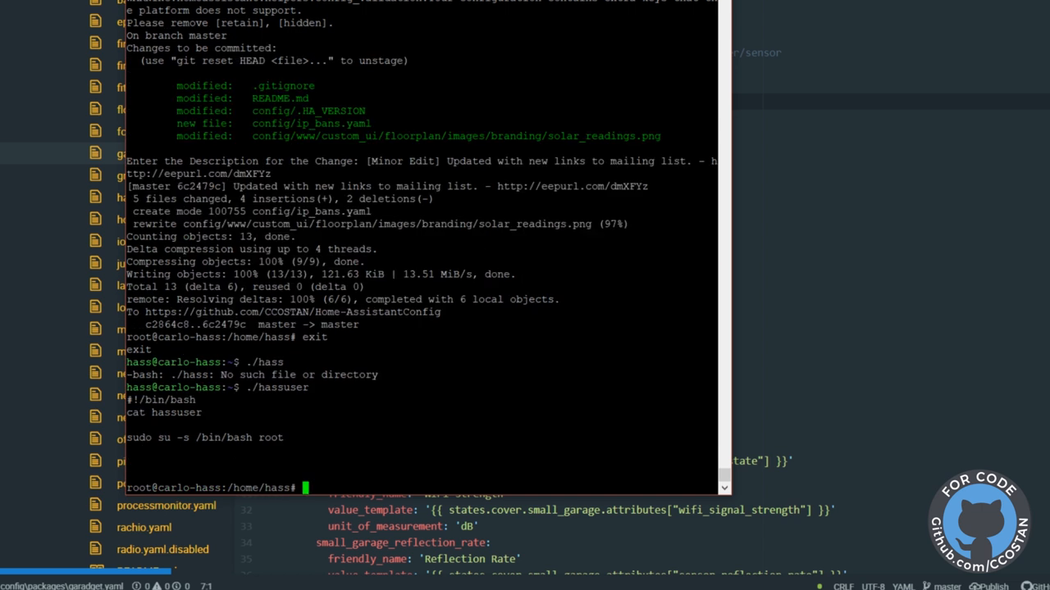
{"action": "type", "text": "./gitupdate.sh"}
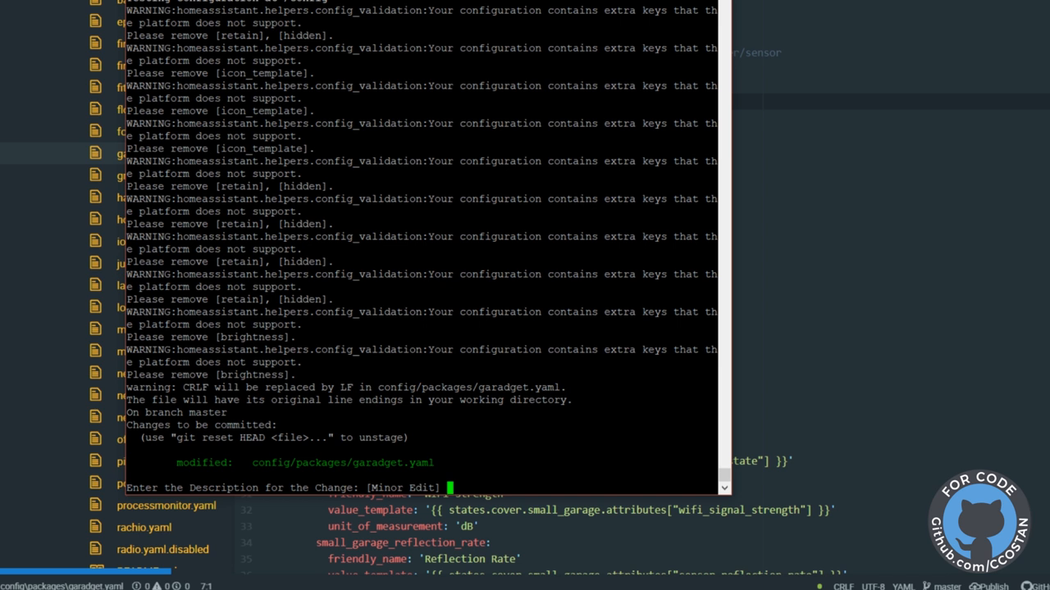
Step: Enter the commit description 'Updated for GARADGET FIX #' at the prompt
{"action": "type", "text": "Updated for"}
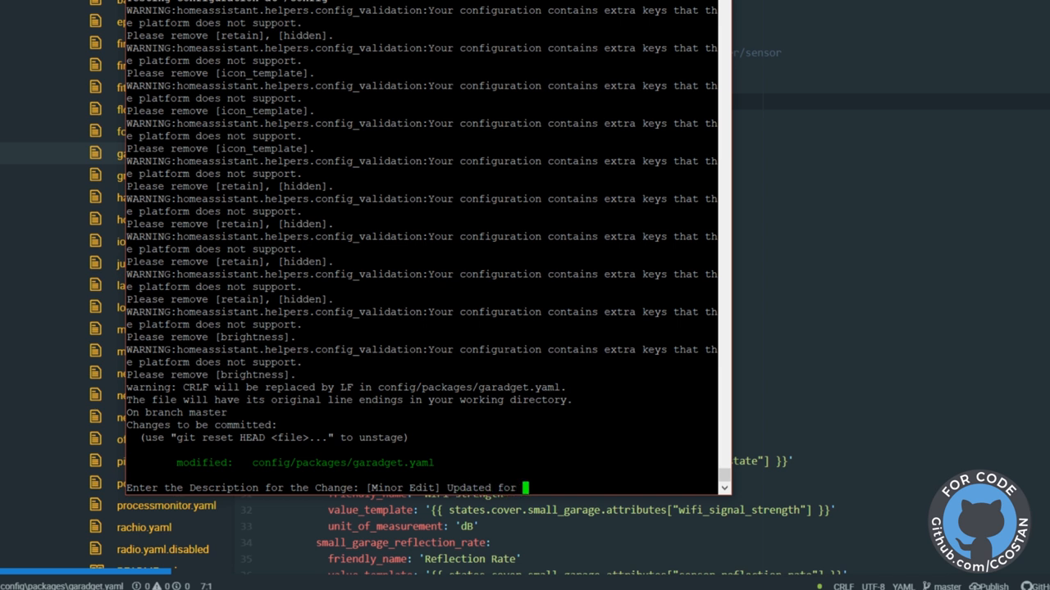
{"action": "type", "text": "GARADGET FIX"}
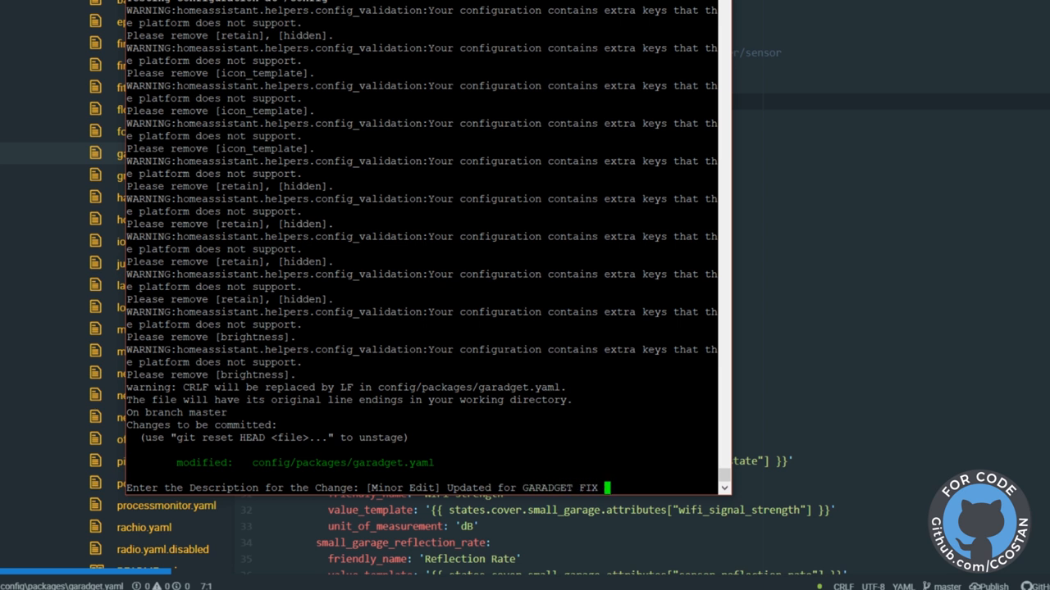
{"action": "type", "text": "#"}
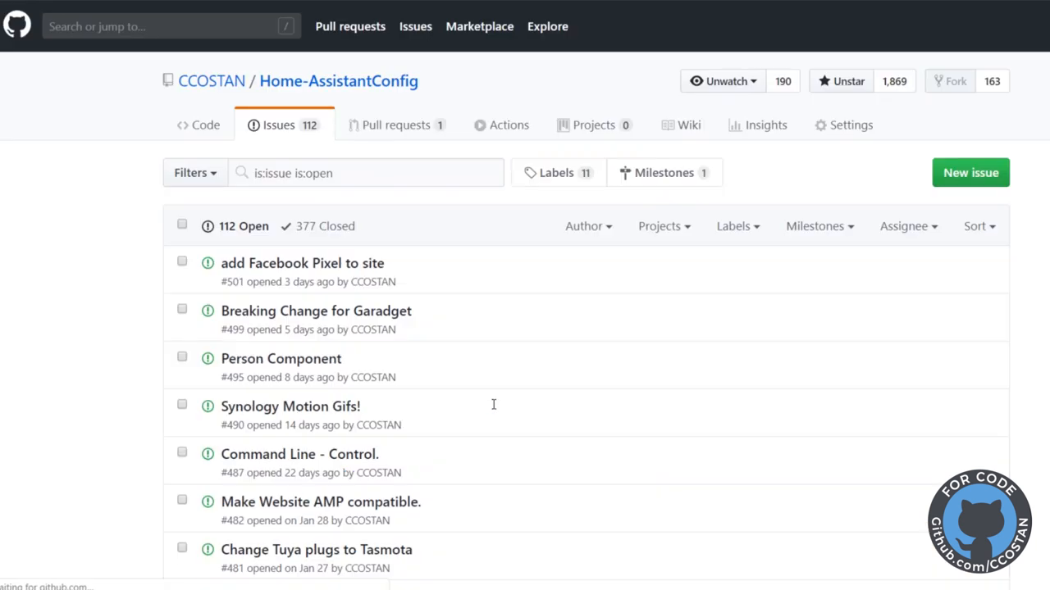
{"action": "mouse_move", "coordinate": [287, 318]}
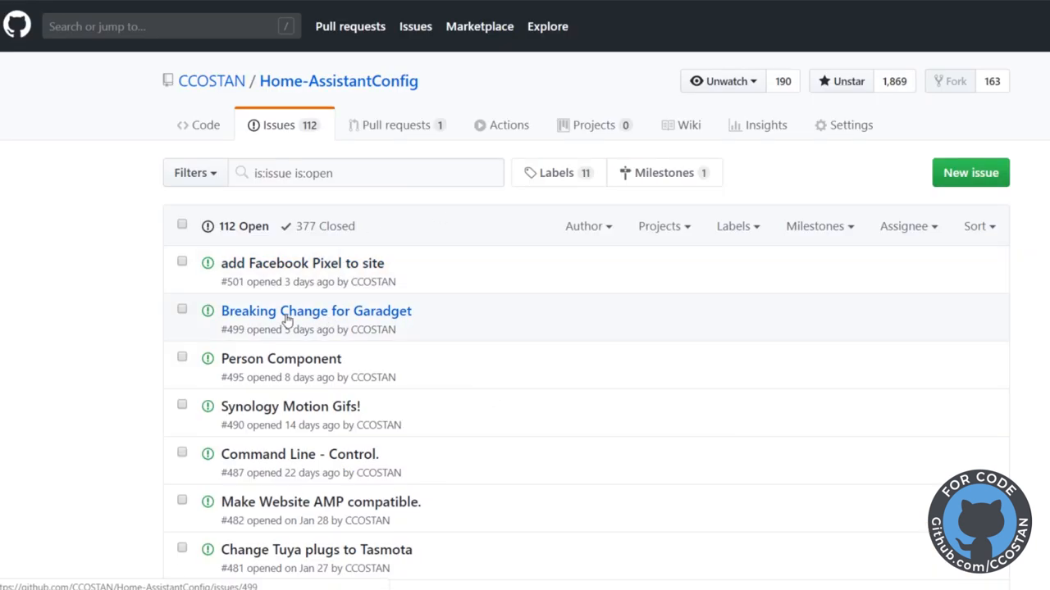
Step: Open the 'Breaking Change for Garadget' issue and add its number 499 to the commit description
{"action": "left_click", "coordinate": [317, 312]}
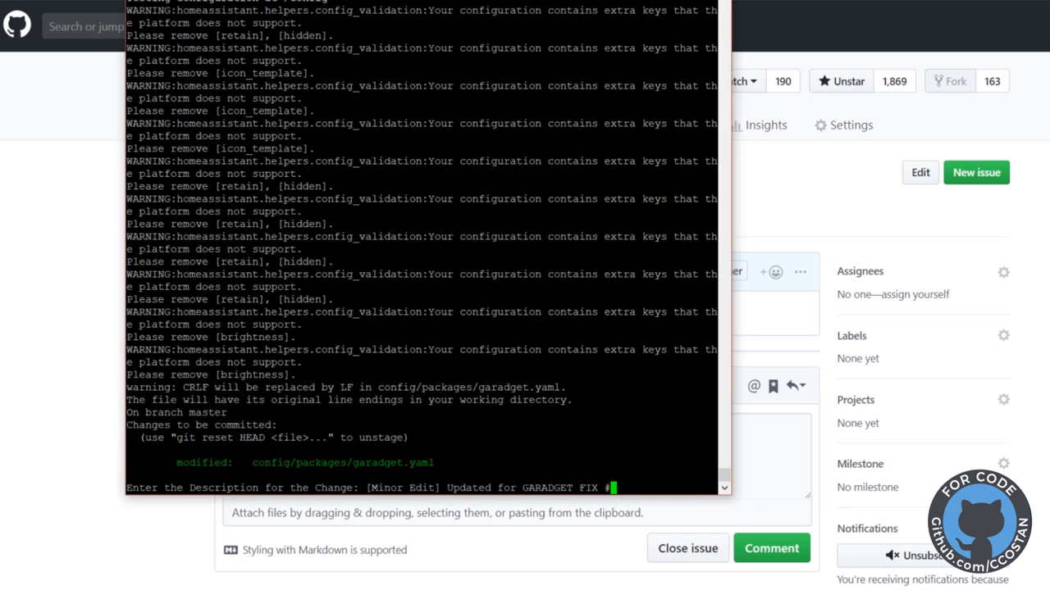
{"action": "type", "text": "49"}
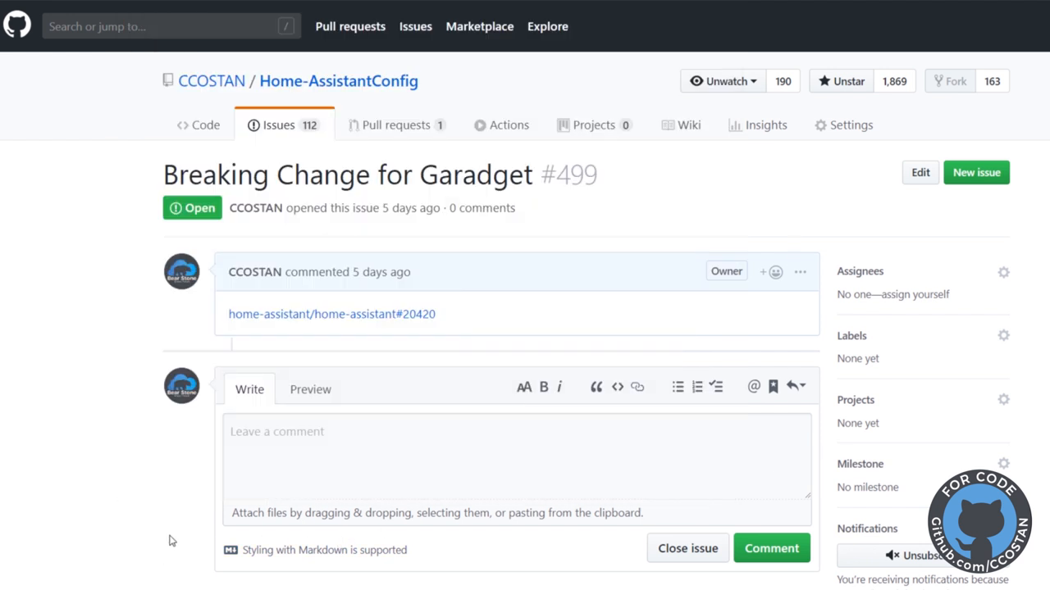
Step: Finish the push, confirm issue #499 is closed, and review the closing commit's garadget.yaml diff
{"action": "left_click", "coordinate": [687, 548]}
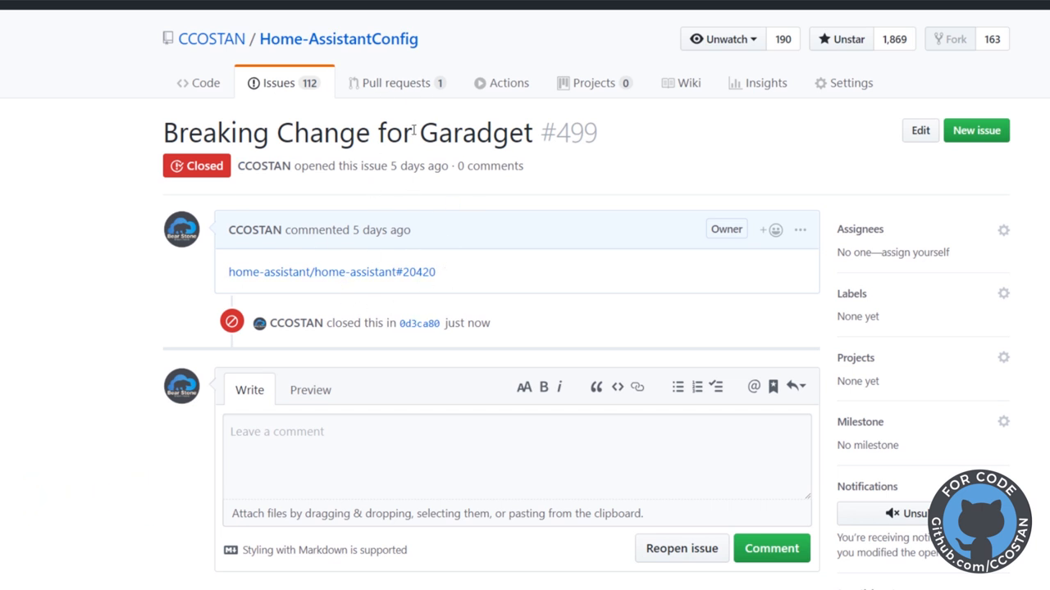
{"action": "mouse_move", "coordinate": [276, 90]}
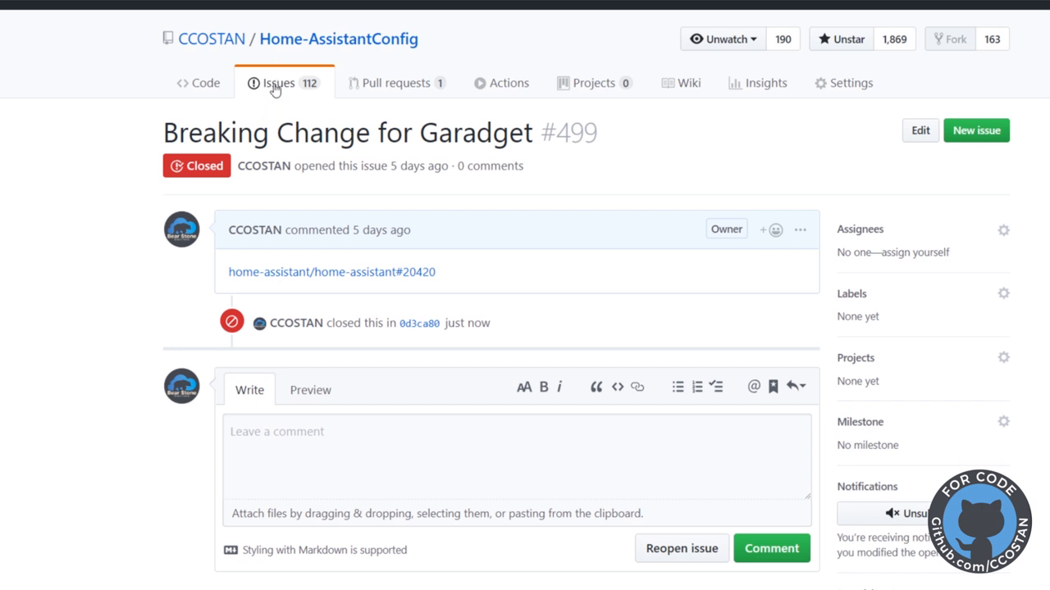
{"action": "mouse_move", "coordinate": [420, 323]}
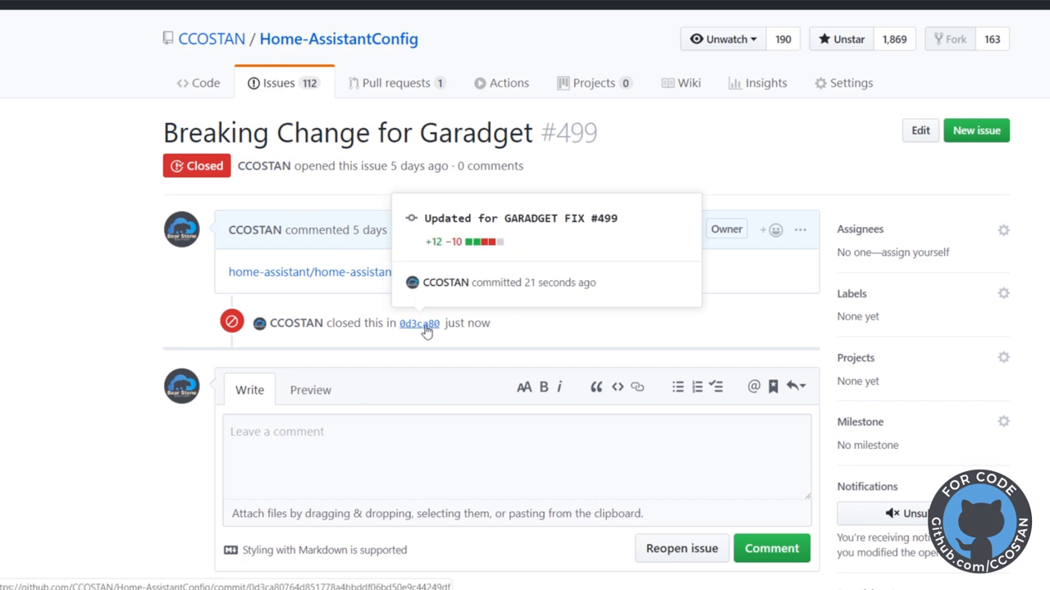
{"action": "left_click", "coordinate": [420, 323]}
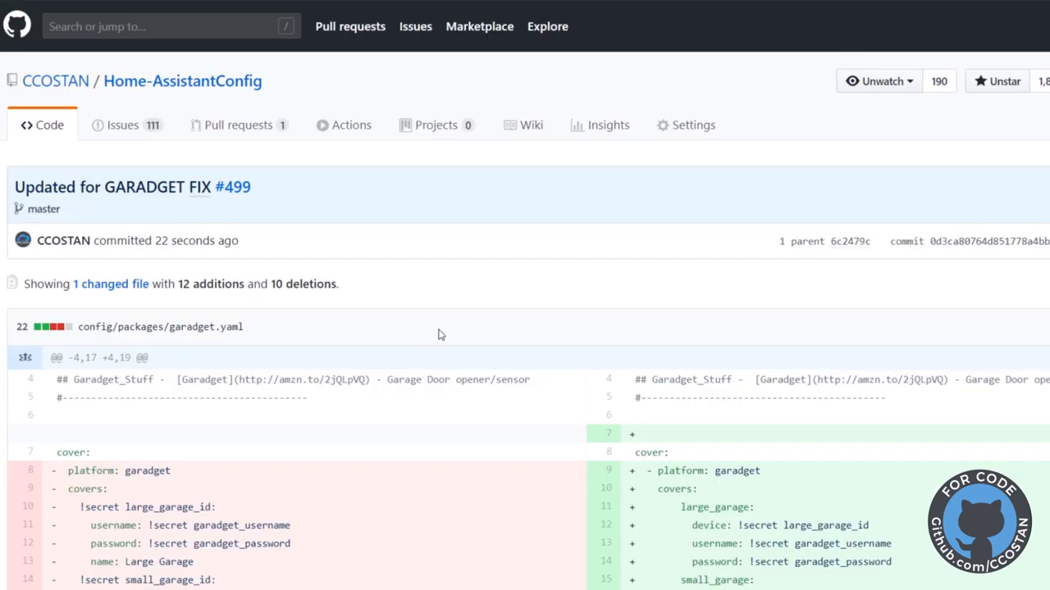
{"action": "scroll", "scroll_direction": "down", "scroll_amount": 3}
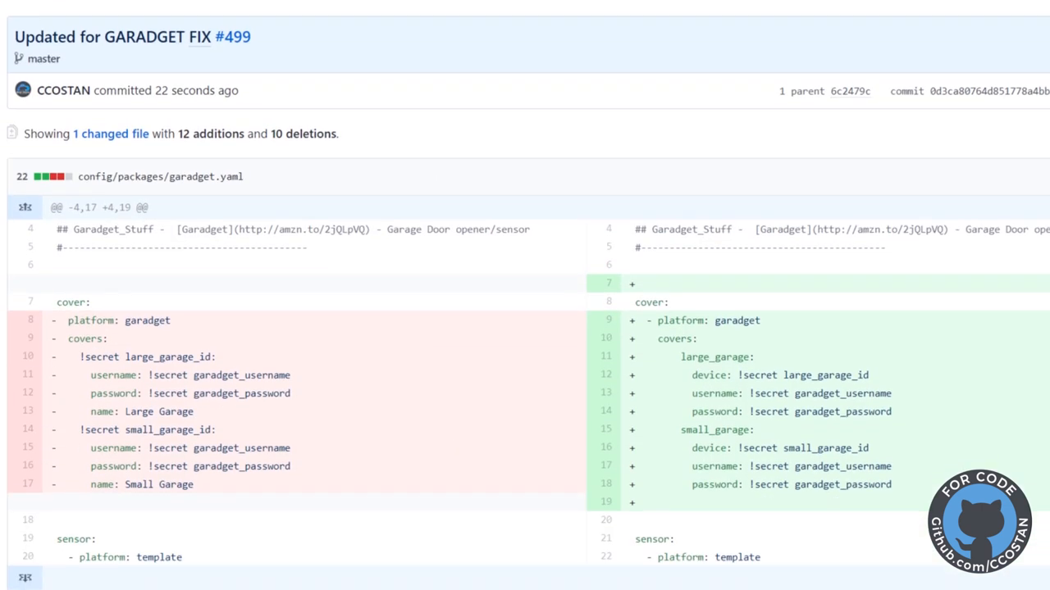
{"action": "scroll", "scroll_direction": "down", "scroll_amount": 3}
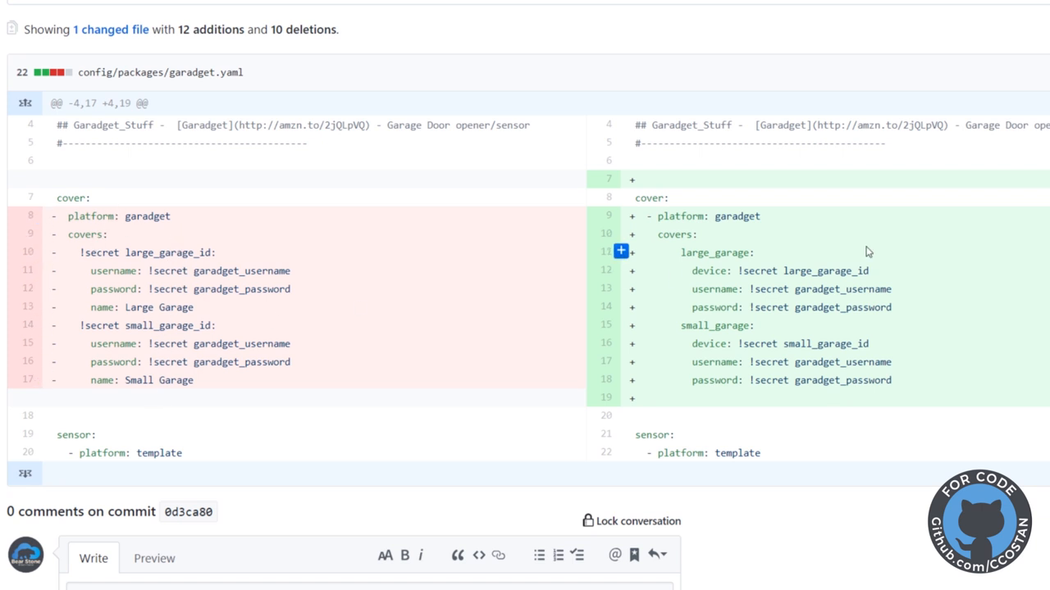
{"action": "mouse_move", "coordinate": [820, 363]}
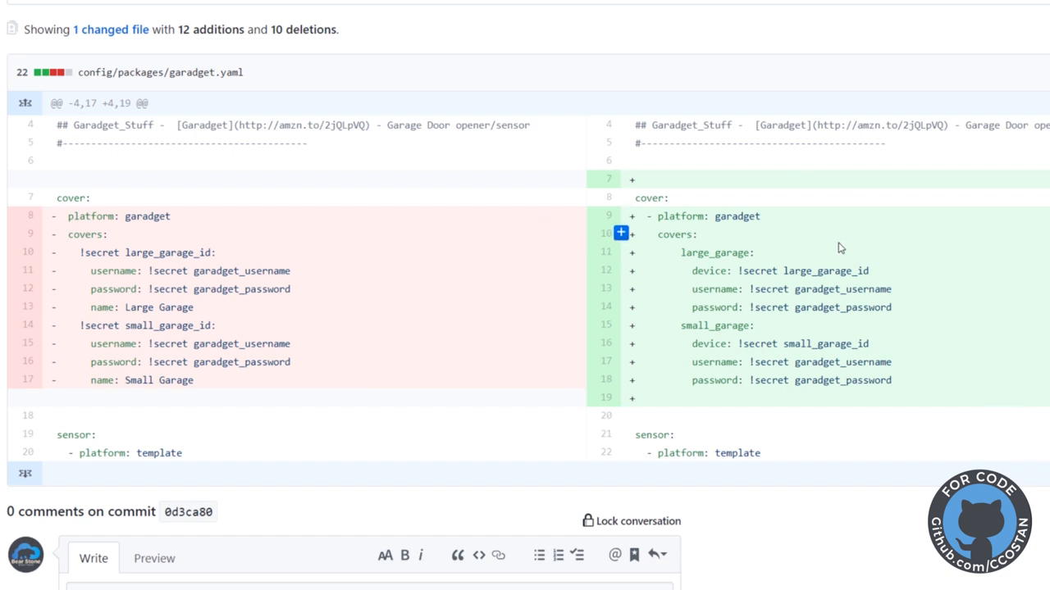
{"action": "mouse_move", "coordinate": [842, 266]}
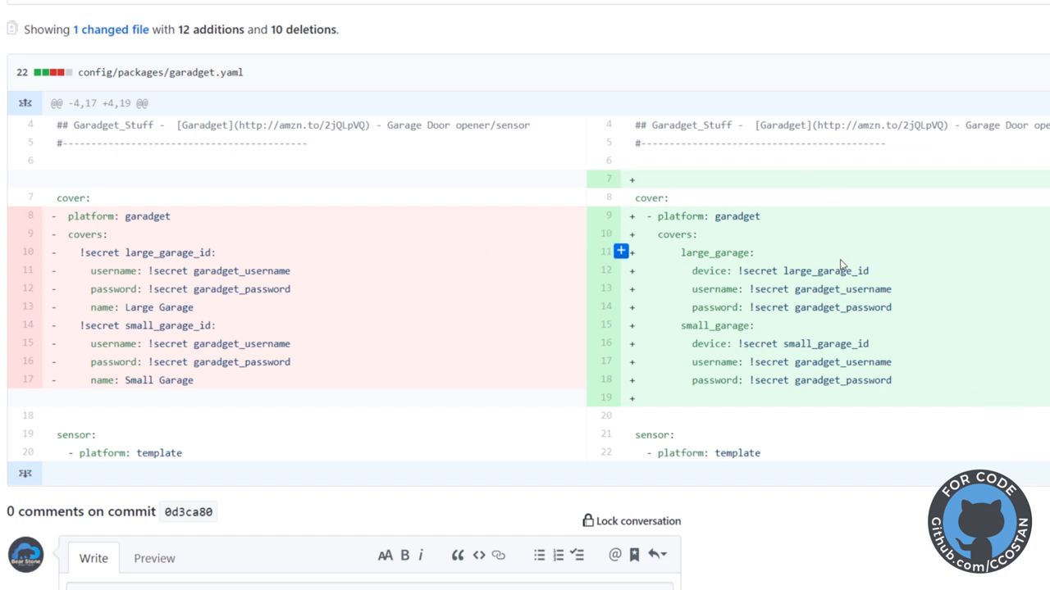
{"action": "scroll", "scroll_direction": "up", "scroll_amount": 3}
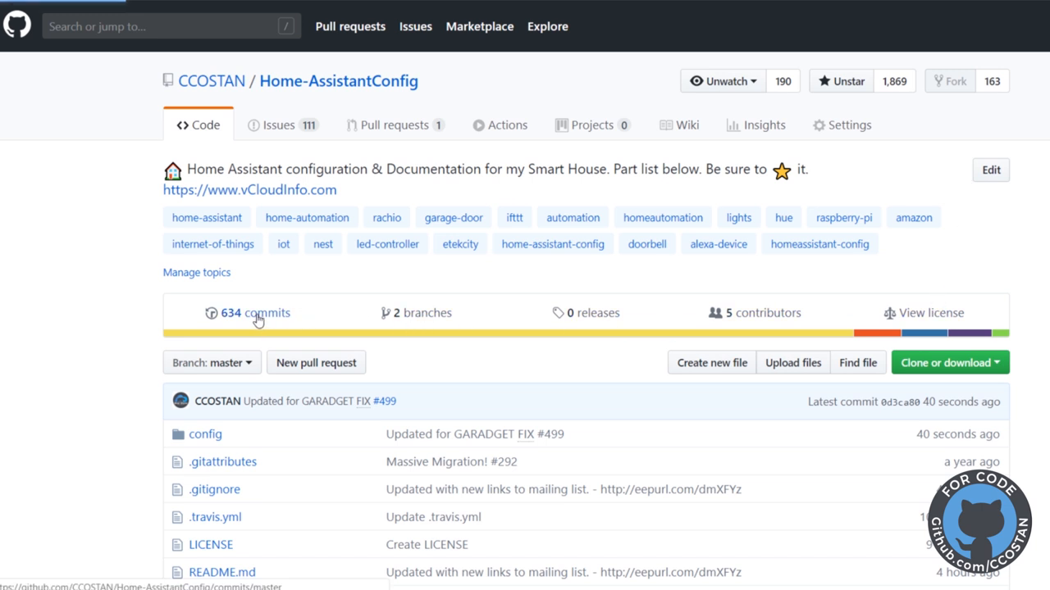
Step: From the commit history, open the Travis CI build details for the latest commit's pending check
{"action": "left_click", "coordinate": [254, 312]}
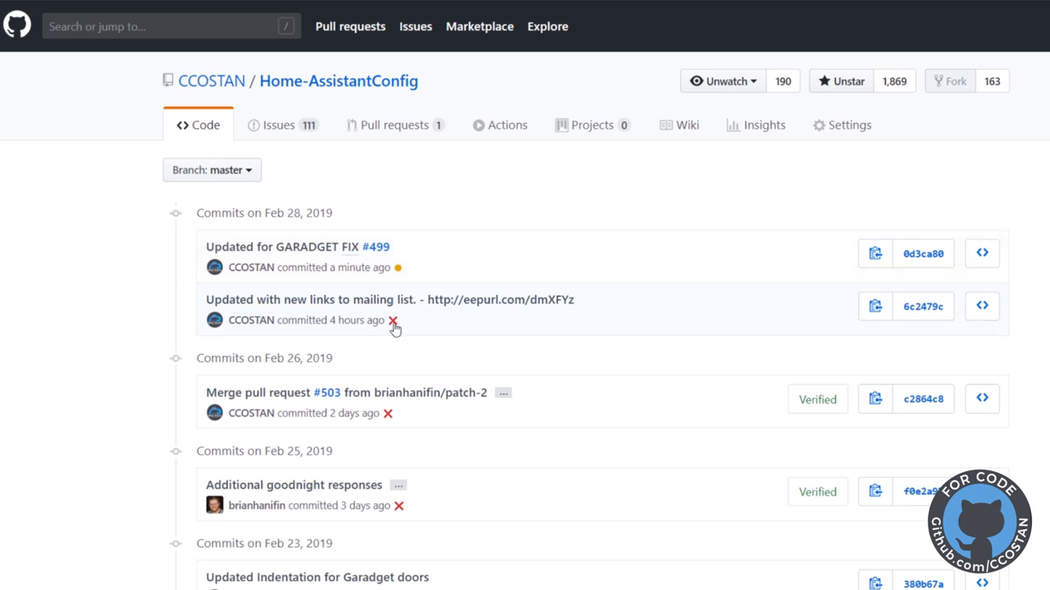
{"action": "mouse_move", "coordinate": [401, 269]}
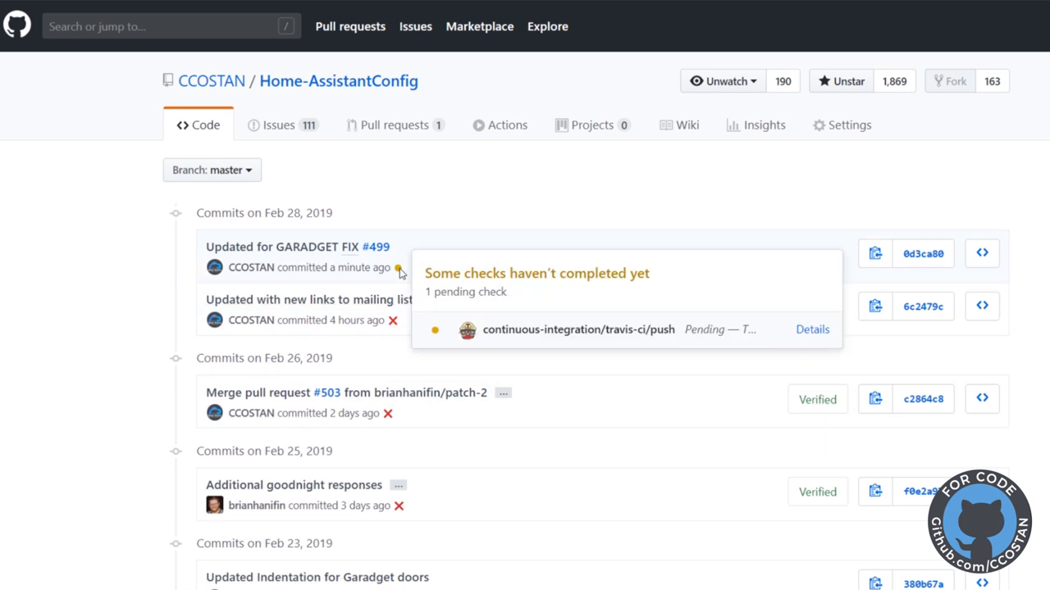
{"action": "mouse_move", "coordinate": [812, 330]}
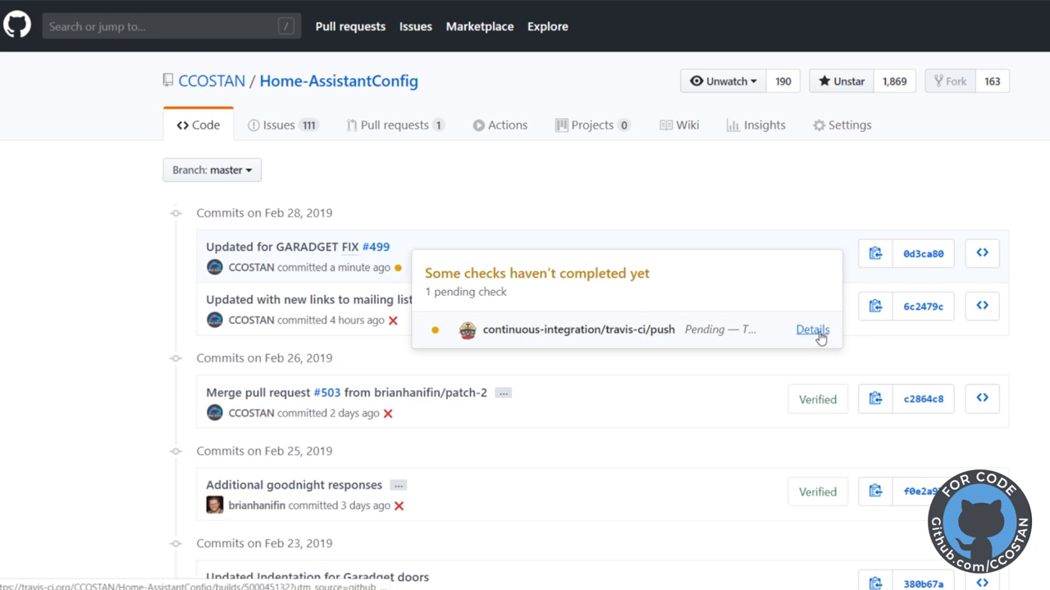
{"action": "left_click", "coordinate": [812, 330]}
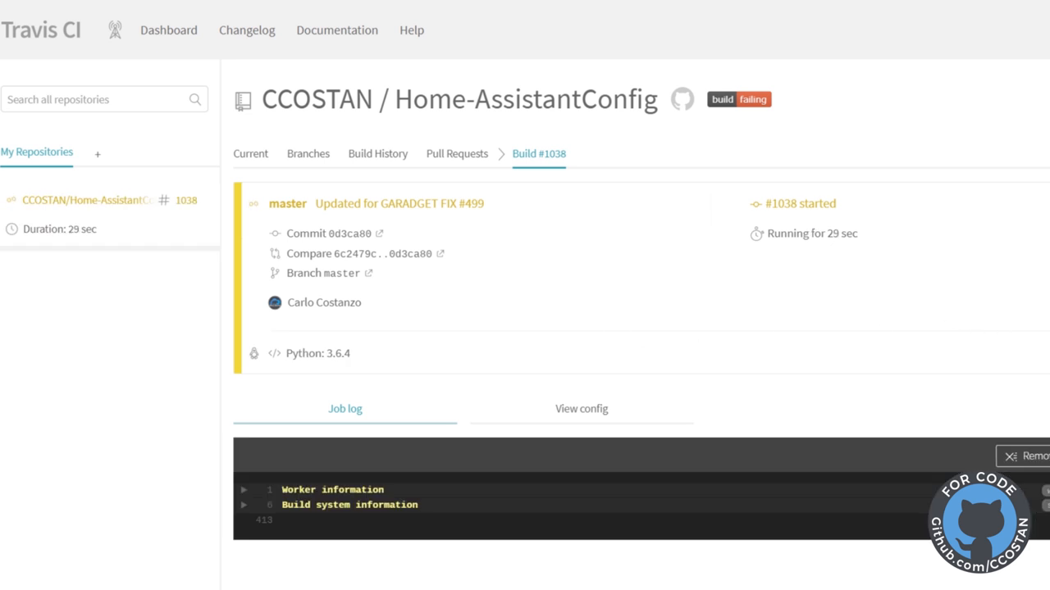
Step: Scroll the build #1038 job log down to the 'Successful config (all)' output
{"action": "scroll", "scroll_direction": "down", "scroll_amount": 3}
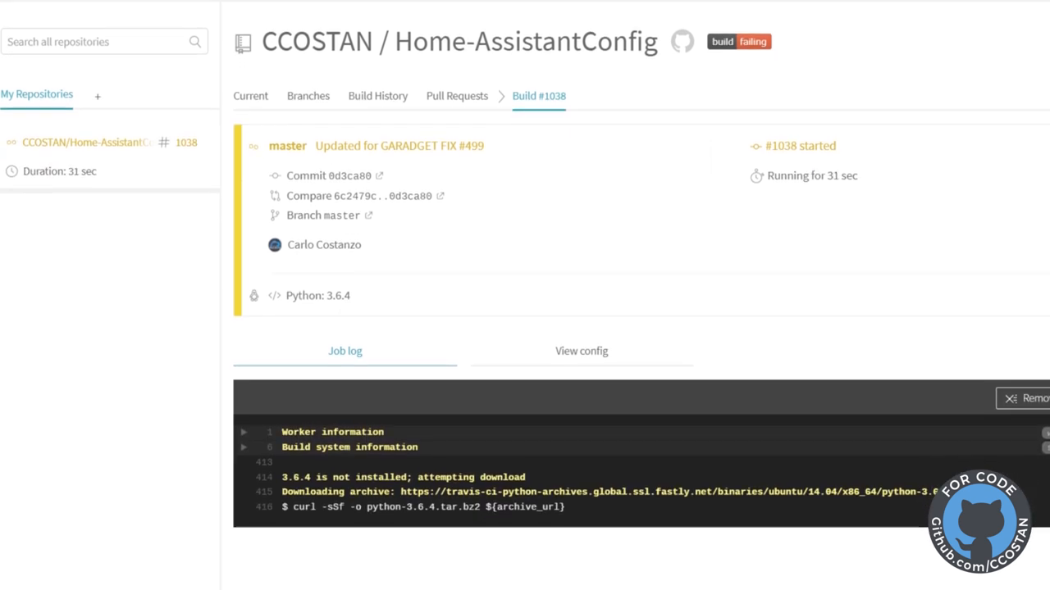
{"action": "scroll", "scroll_direction": "down", "scroll_amount": 3}
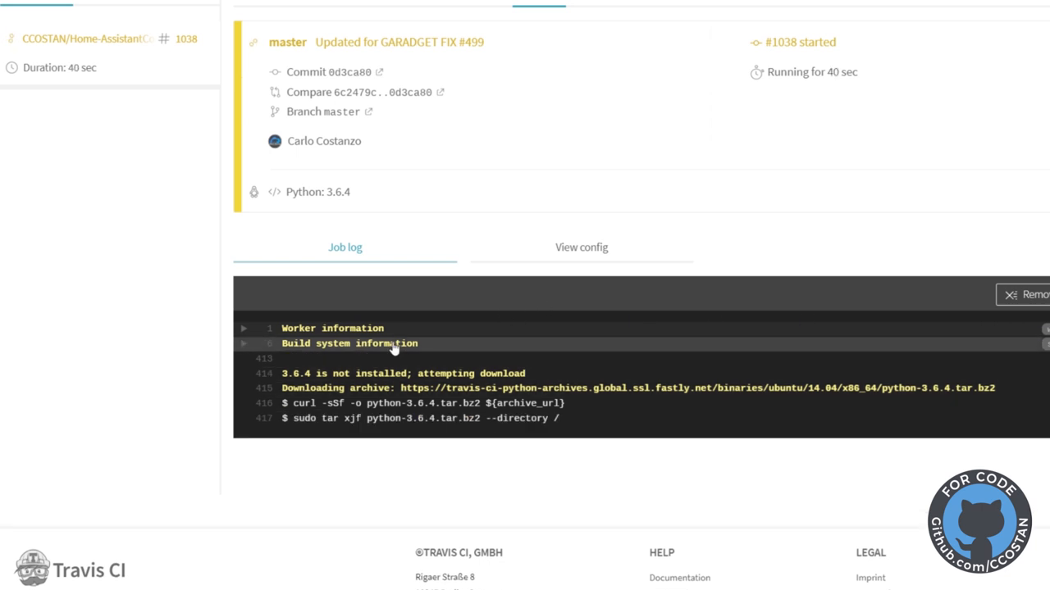
{"action": "mouse_move", "coordinate": [482, 343]}
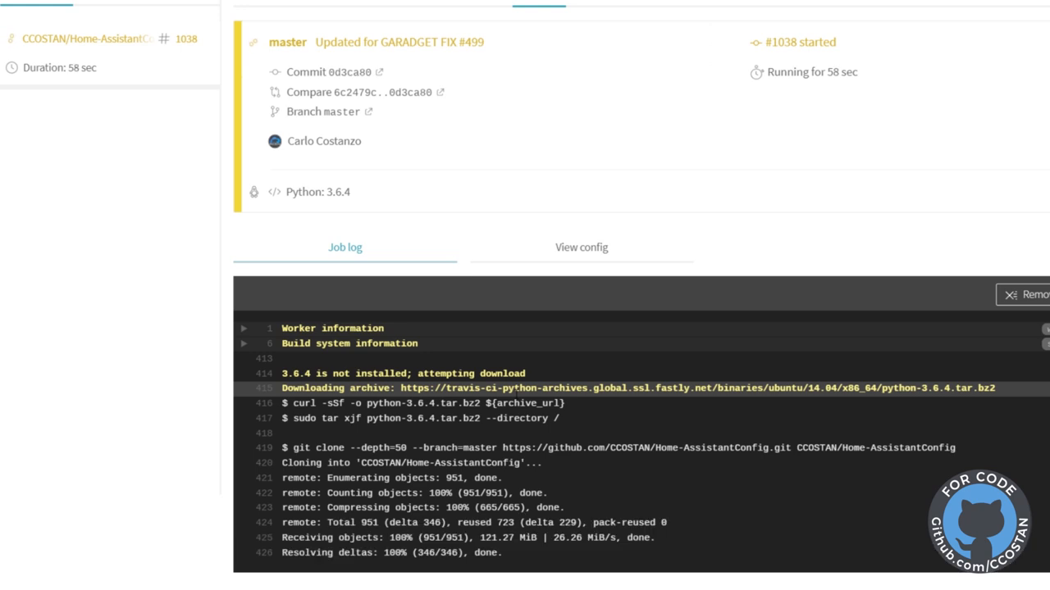
{"action": "scroll", "scroll_direction": "down", "scroll_amount": 3}
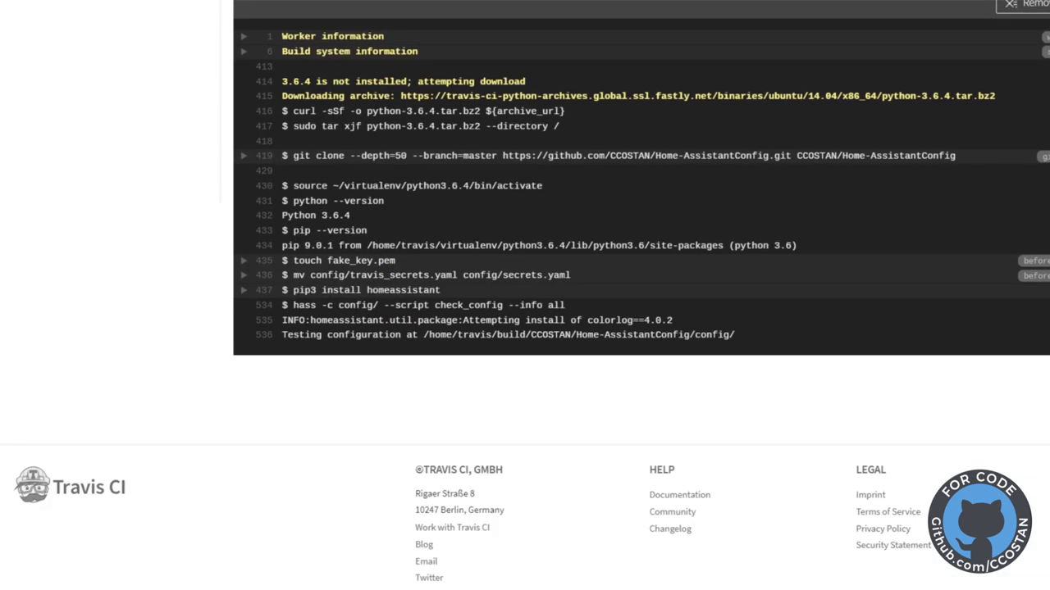
{"action": "scroll", "scroll_direction": "down", "scroll_amount": 3}
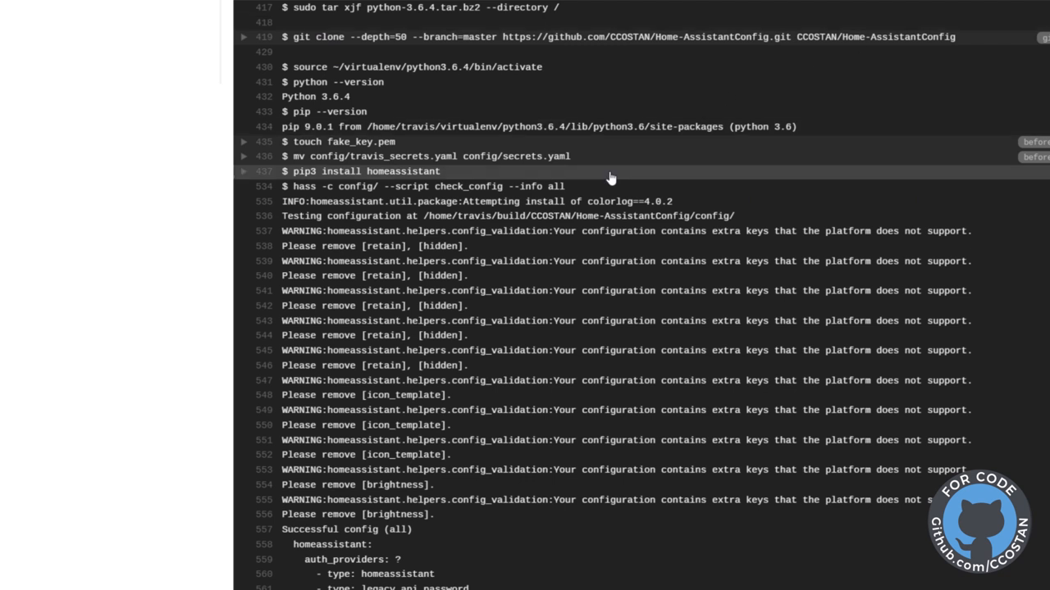
{"action": "mouse_move", "coordinate": [436, 515]}
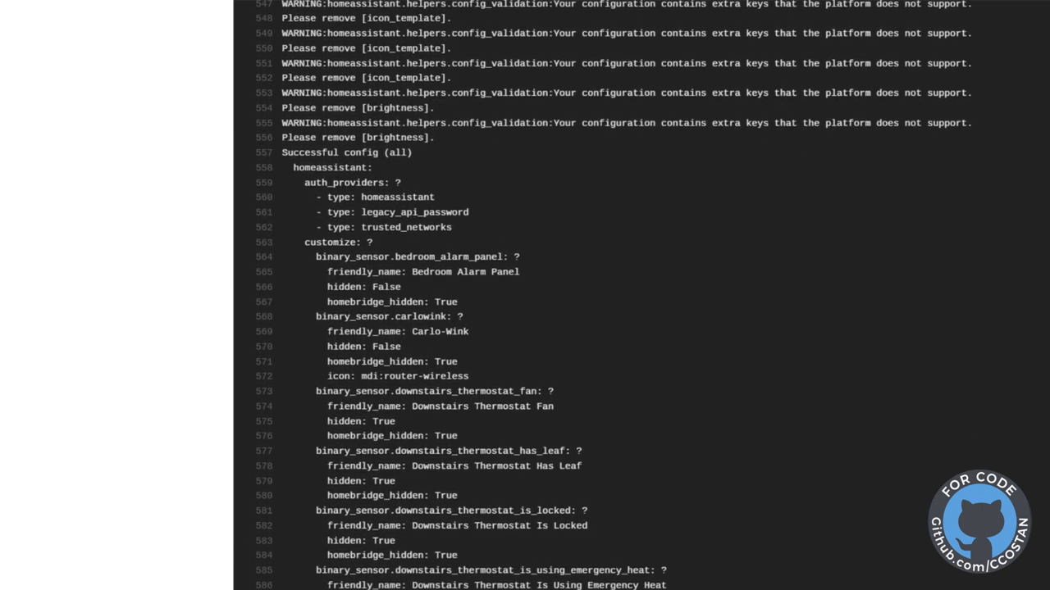
{"action": "scroll", "scroll_direction": "down", "scroll_amount": 3}
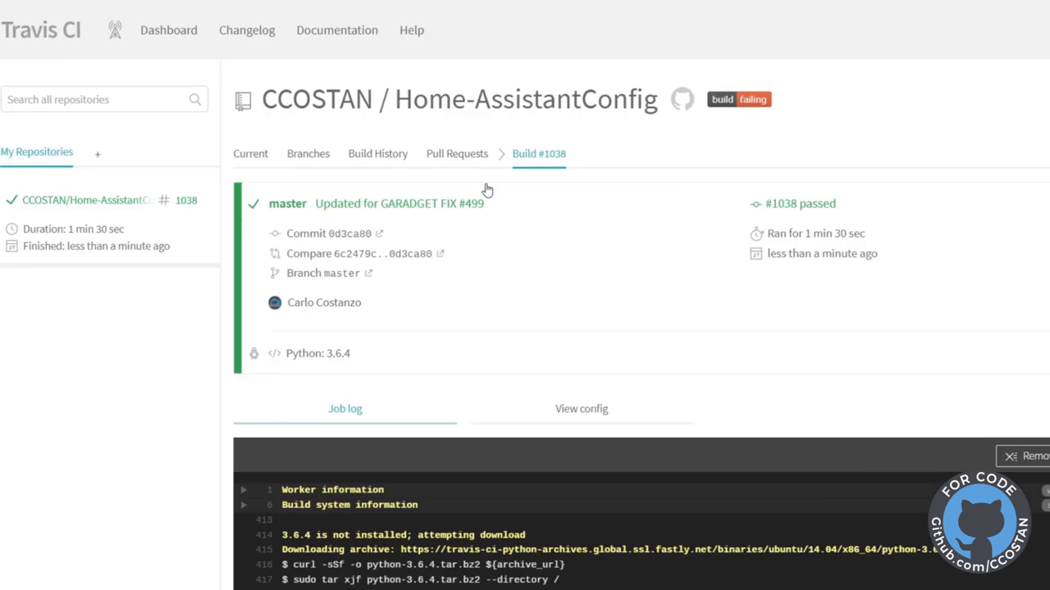
{"action": "mouse_move", "coordinate": [354, 272]}
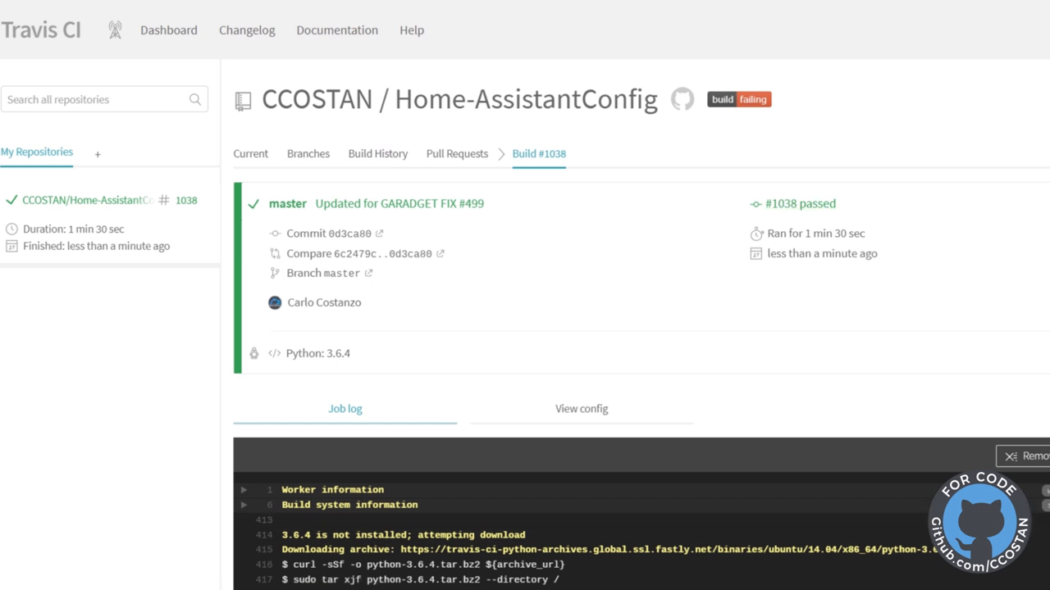
{"action": "scroll", "scroll_direction": "down", "scroll_amount": 3}
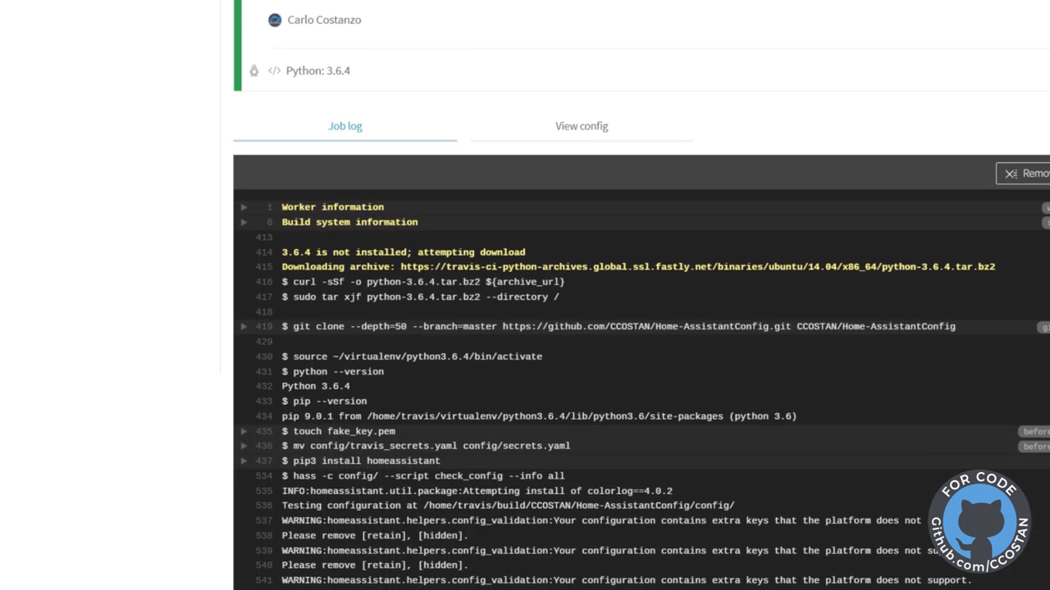
{"action": "scroll", "scroll_direction": "down", "scroll_amount": 3}
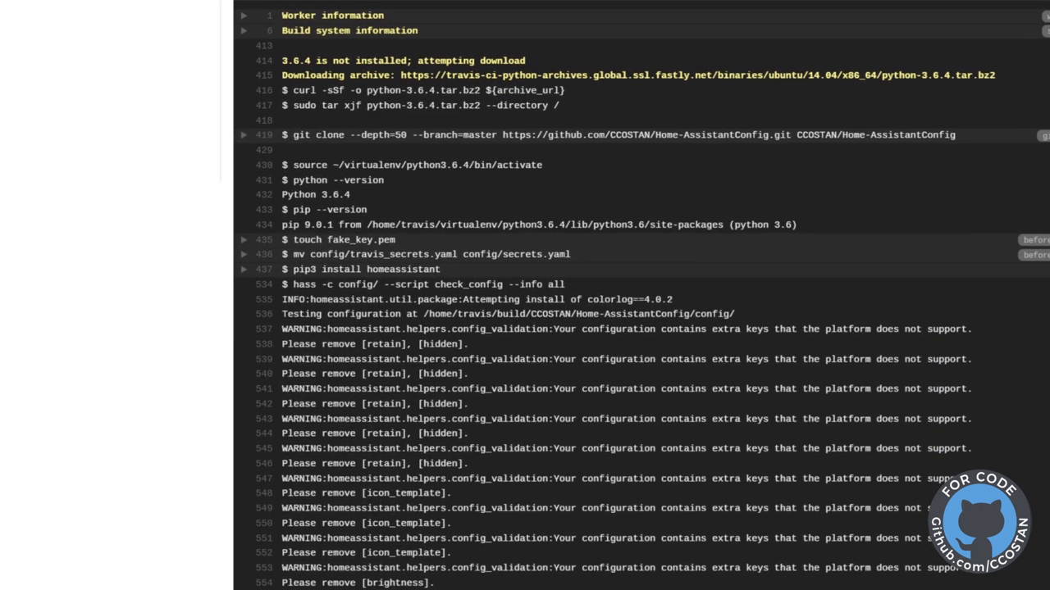
{"action": "scroll", "scroll_direction": "down", "scroll_amount": 3}
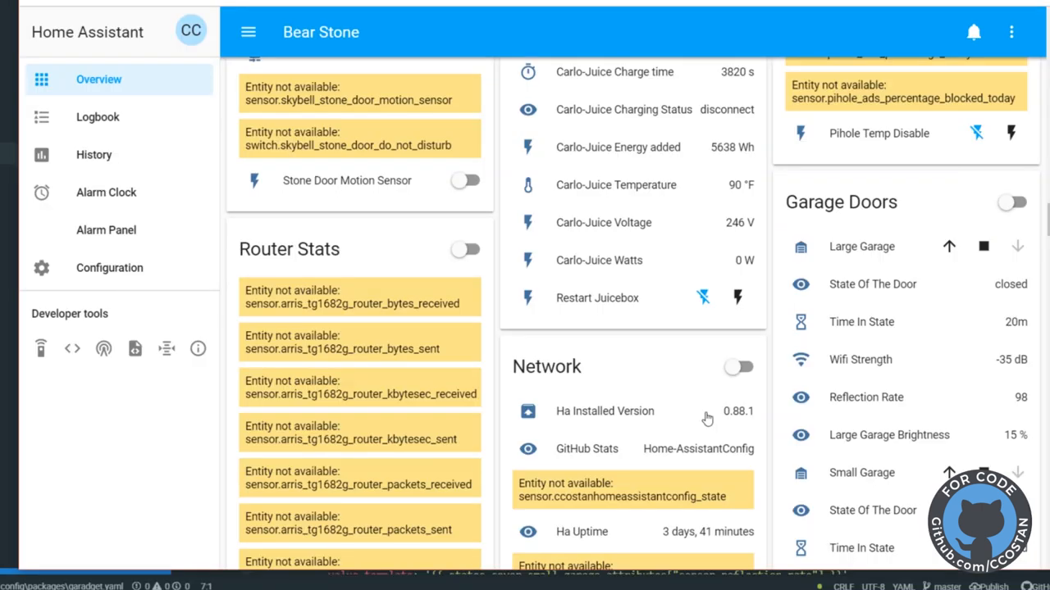
{"action": "mouse_move", "coordinate": [616, 321]}
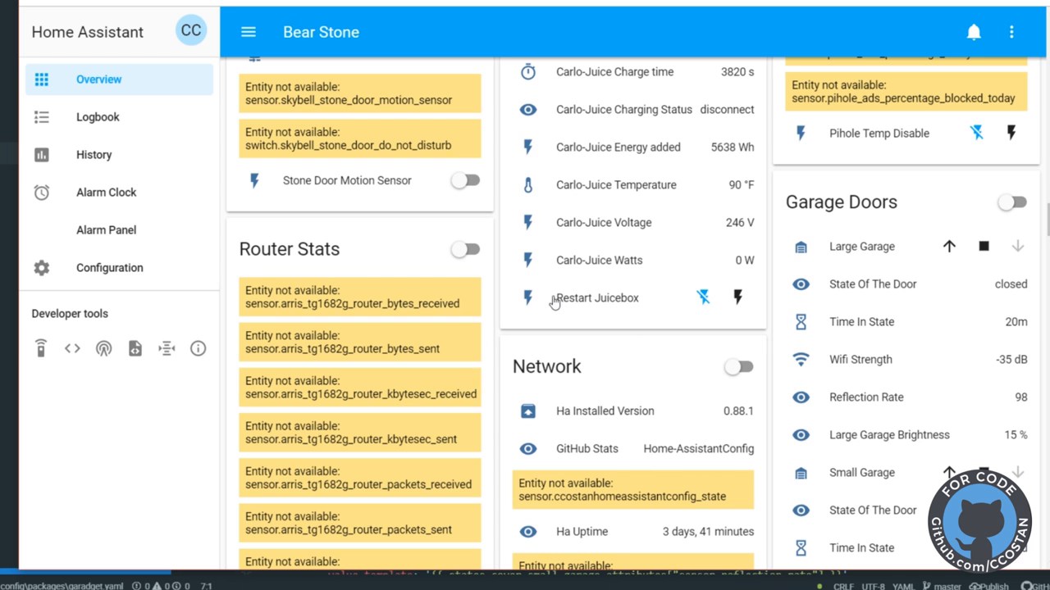
{"action": "mouse_move", "coordinate": [561, 233]}
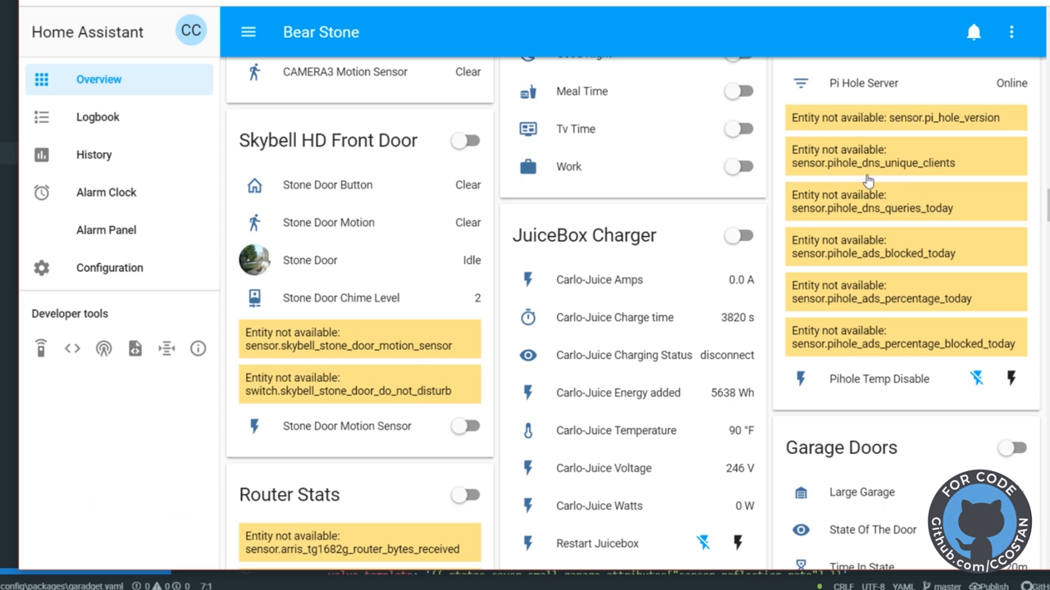
{"action": "mouse_move", "coordinate": [736, 233]}
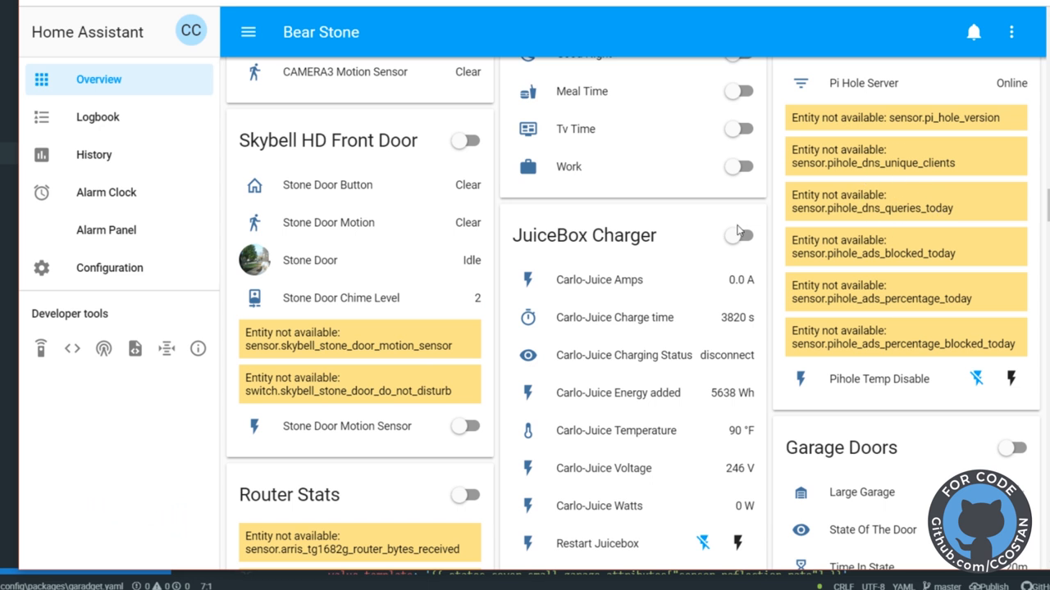
{"action": "mouse_move", "coordinate": [354, 335]}
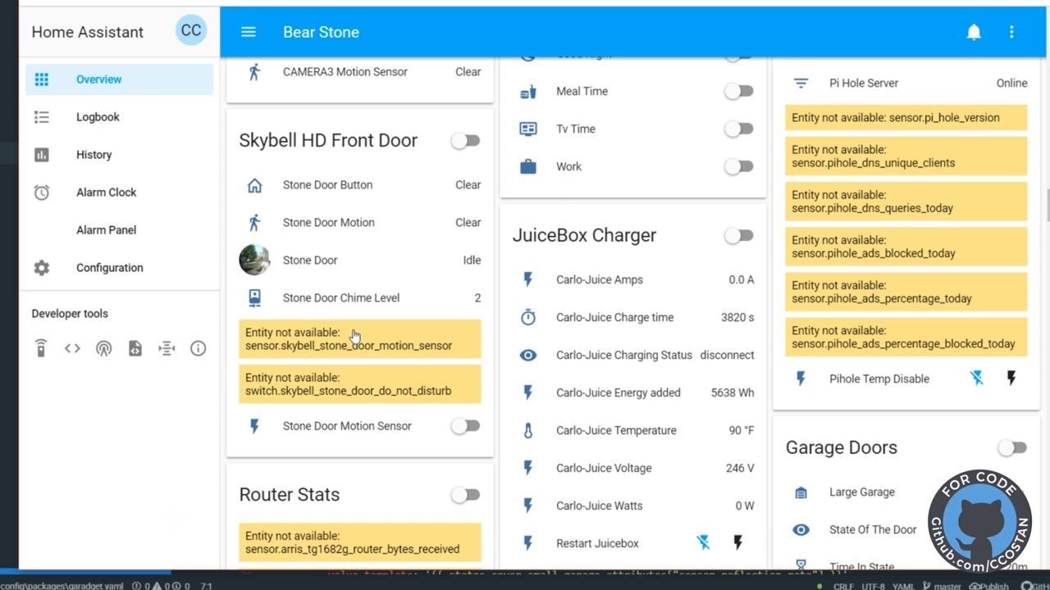
{"action": "mouse_move", "coordinate": [322, 373]}
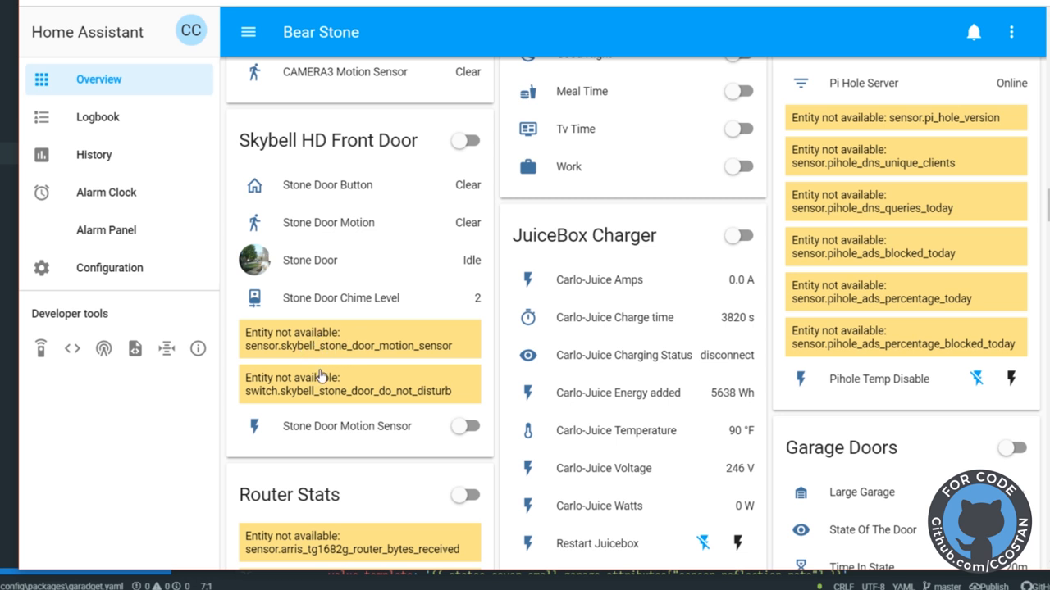
{"action": "mouse_move", "coordinate": [357, 386]}
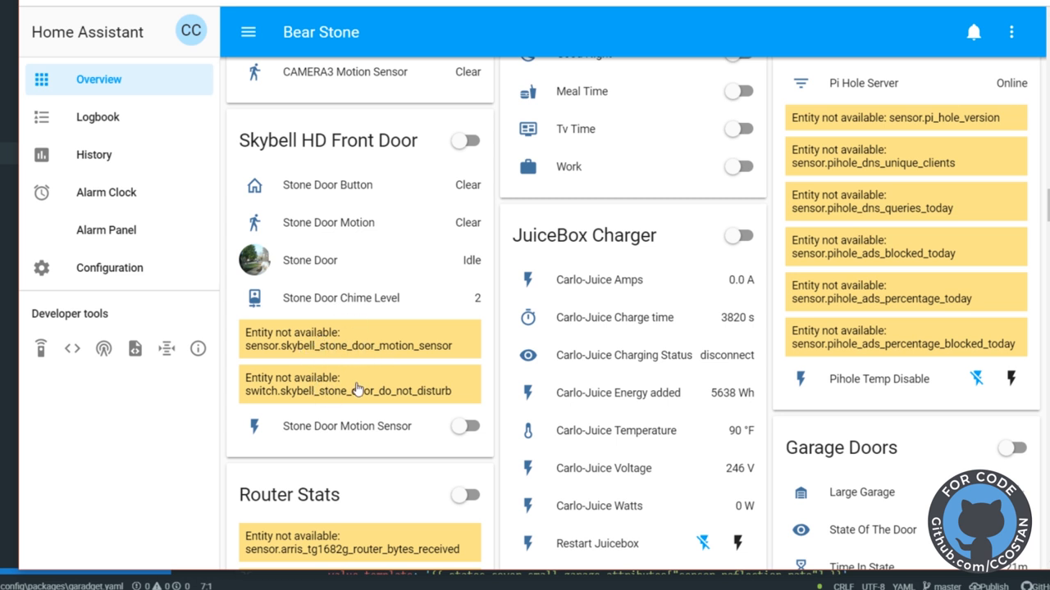
{"action": "mouse_move", "coordinate": [359, 205]}
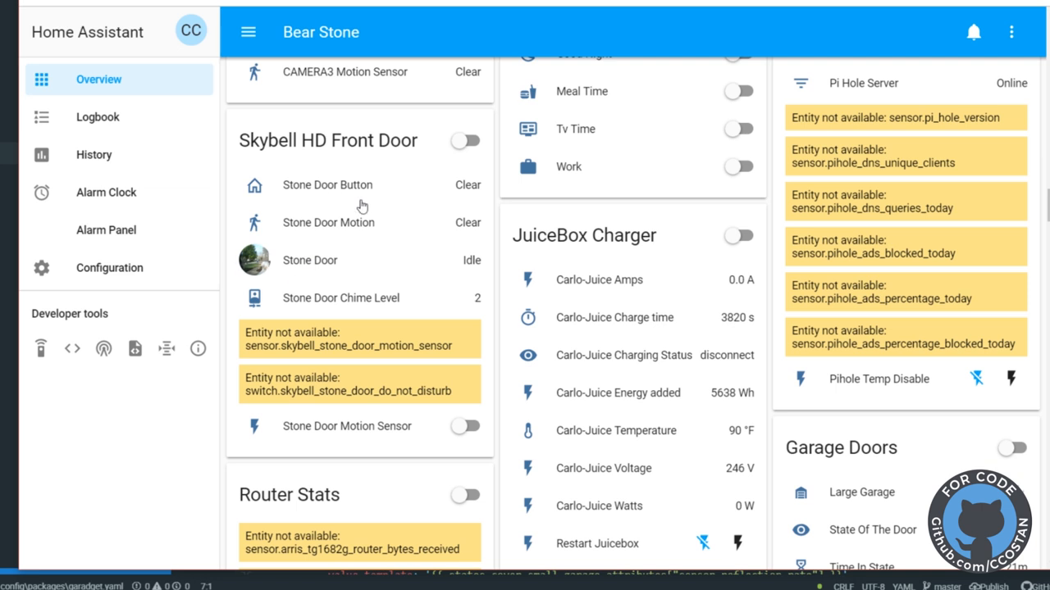
Step: Scroll the Overview page down to the Garage Doors card with Large and Small Garage
{"action": "scroll", "scroll_direction": "down", "scroll_amount": 3}
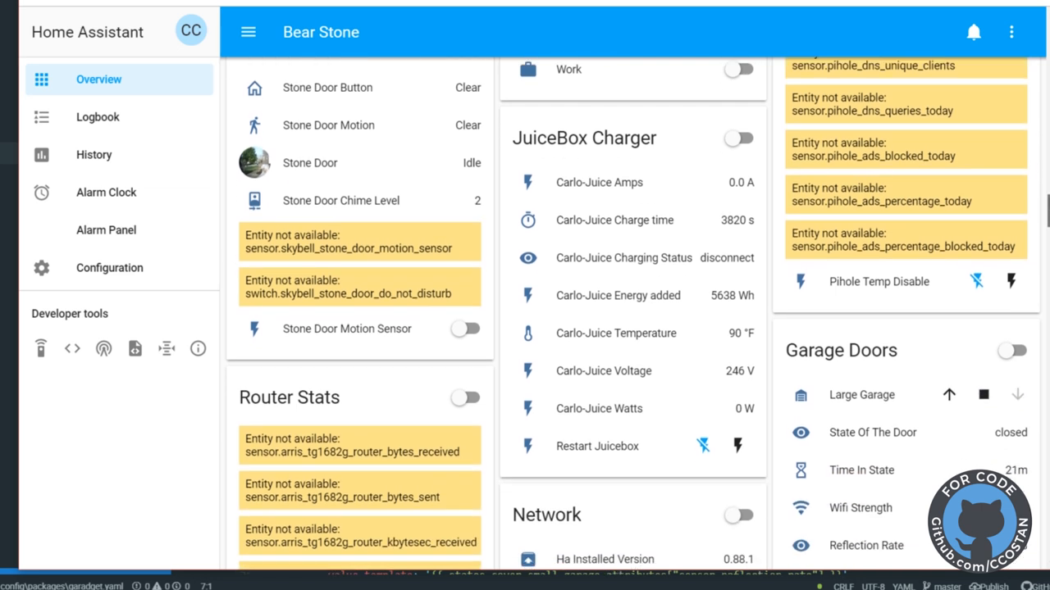
{"action": "scroll", "scroll_direction": "down", "scroll_amount": 3}
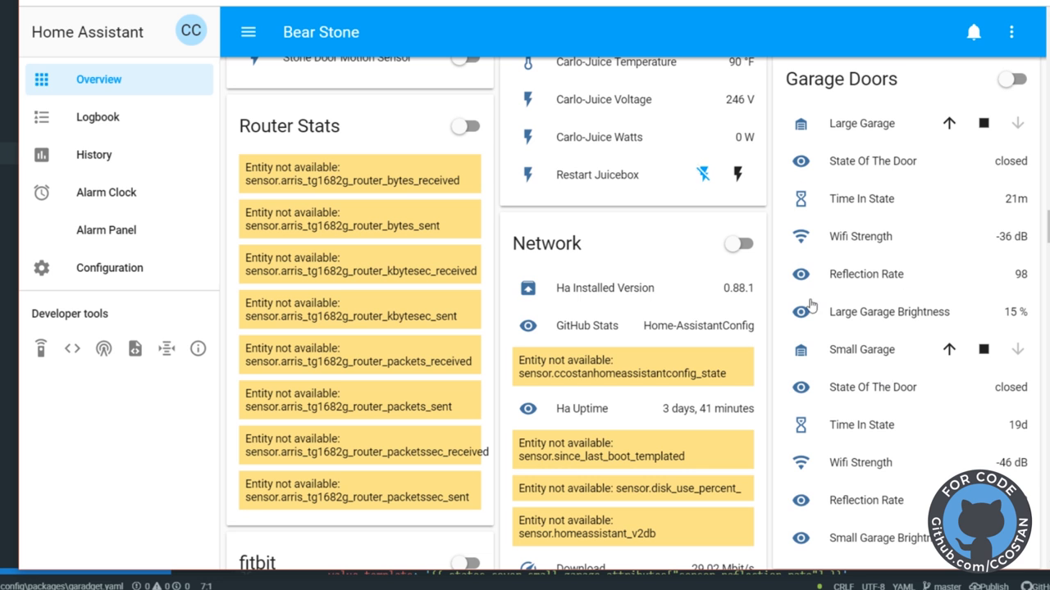
{"action": "mouse_move", "coordinate": [810, 305]}
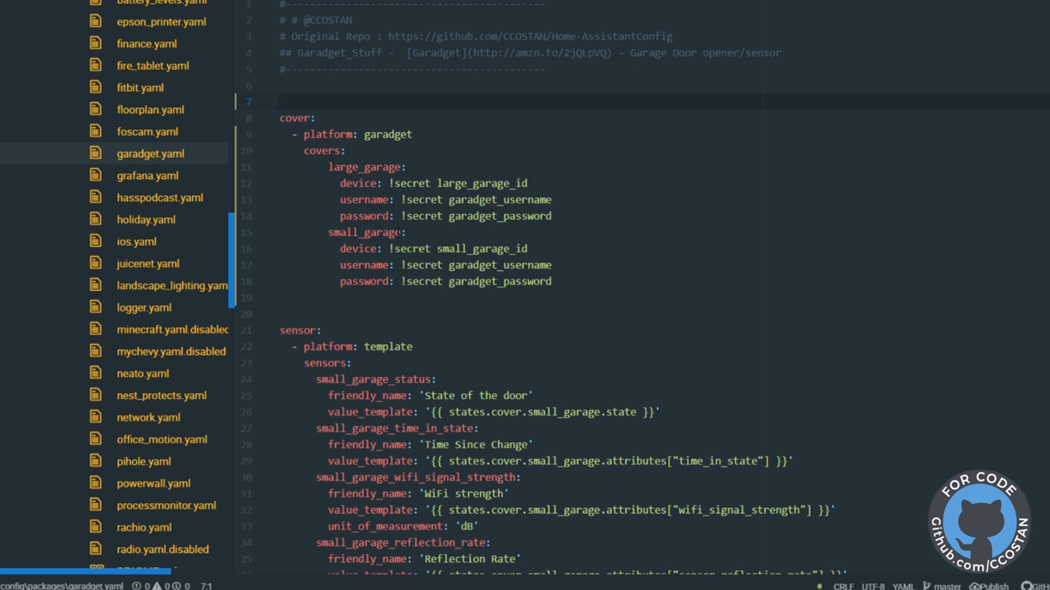
Step: Select small_garage under covers in garadget.yaml's finished two-garage cover block
{"action": "double_click", "coordinate": [364, 233]}
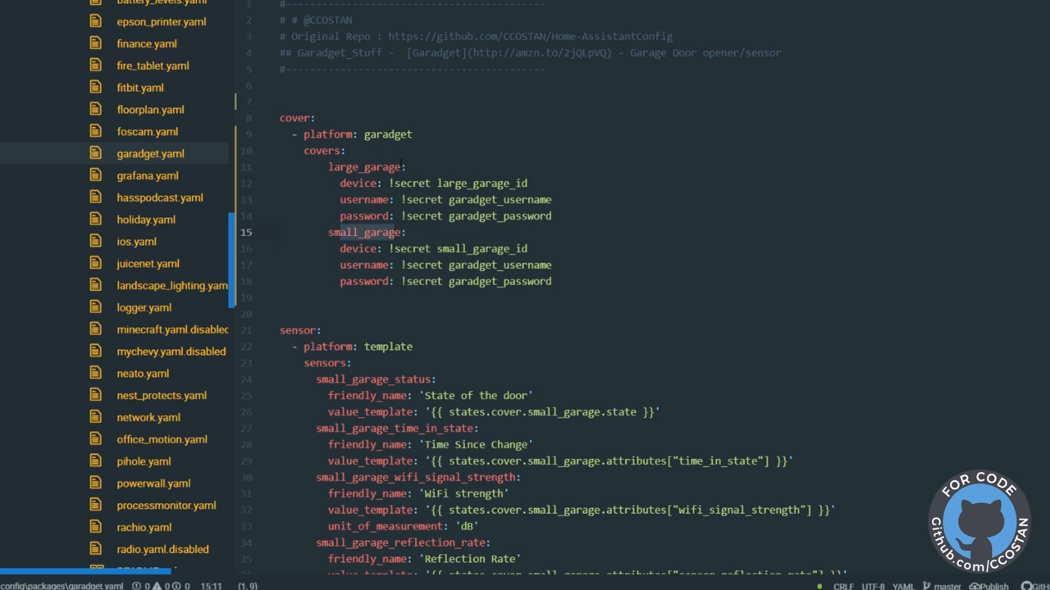
{"action": "left_click", "coordinate": [364, 167]}
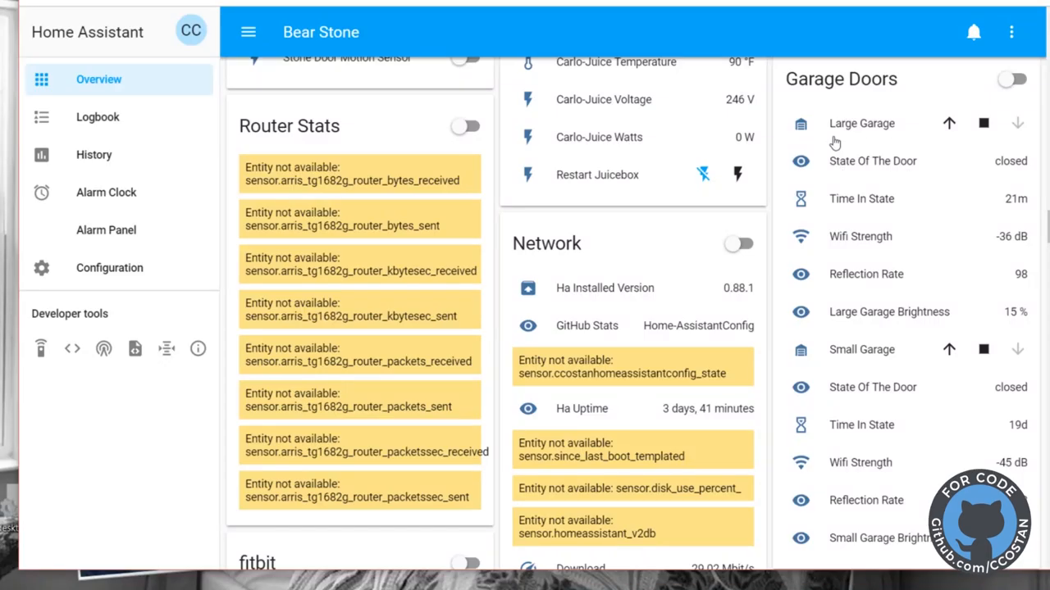
{"action": "mouse_move", "coordinate": [977, 197]}
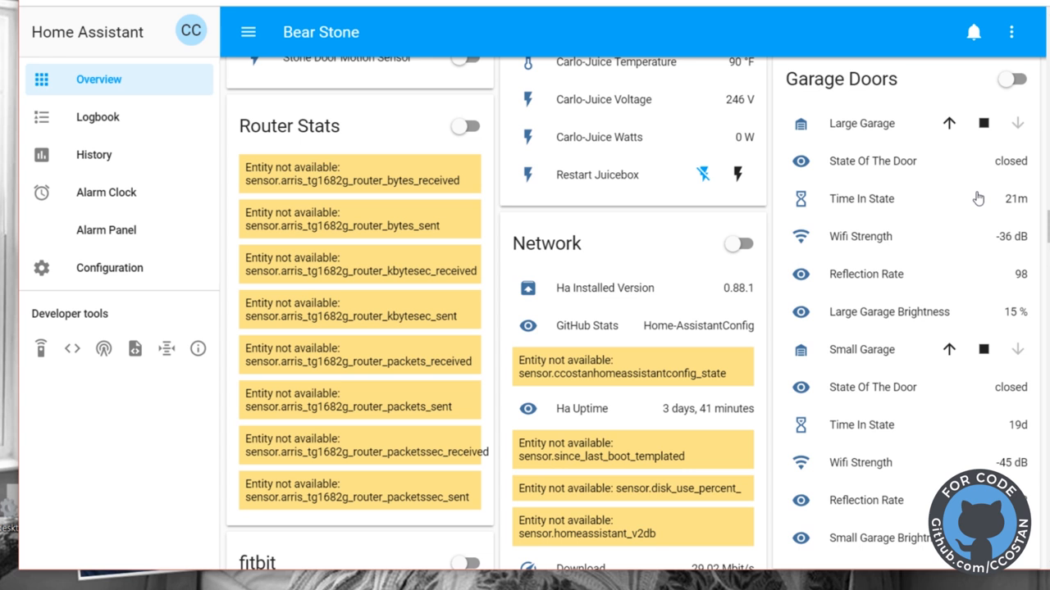
{"action": "mouse_move", "coordinate": [1013, 181]}
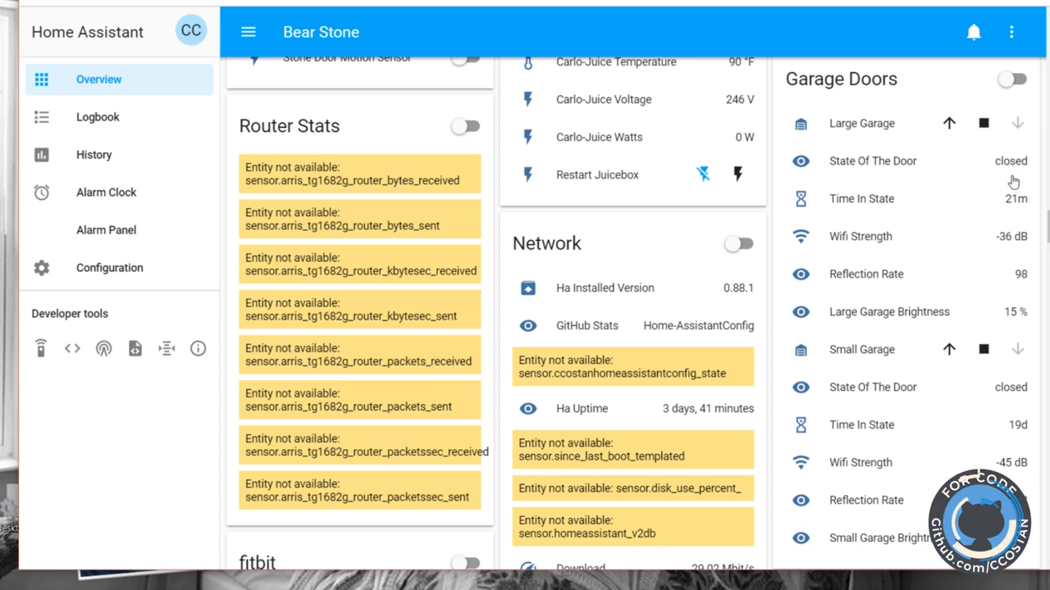
{"action": "mouse_move", "coordinate": [1034, 254]}
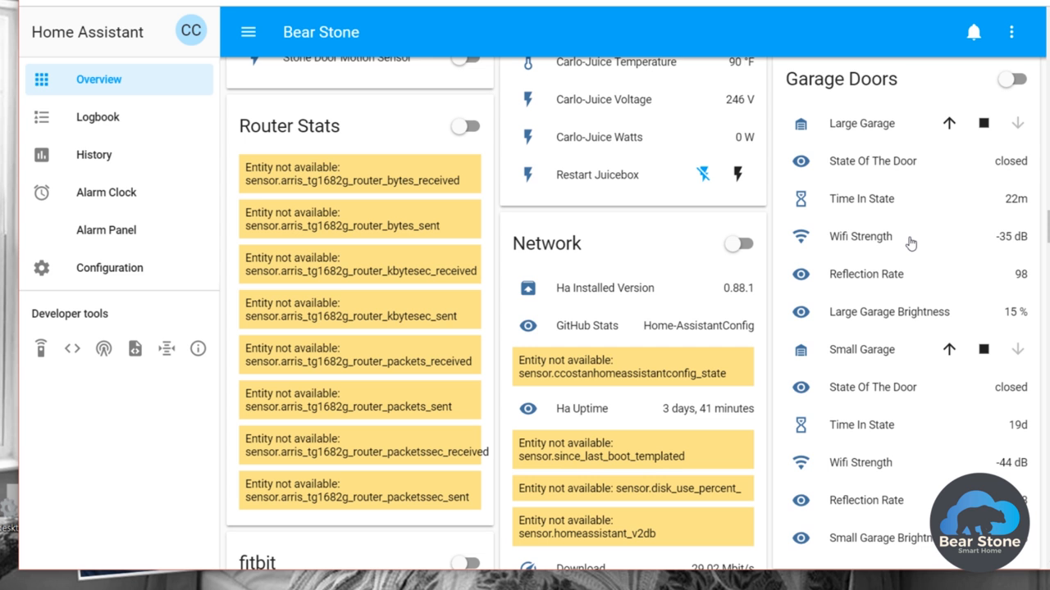
{"action": "mouse_move", "coordinate": [915, 249]}
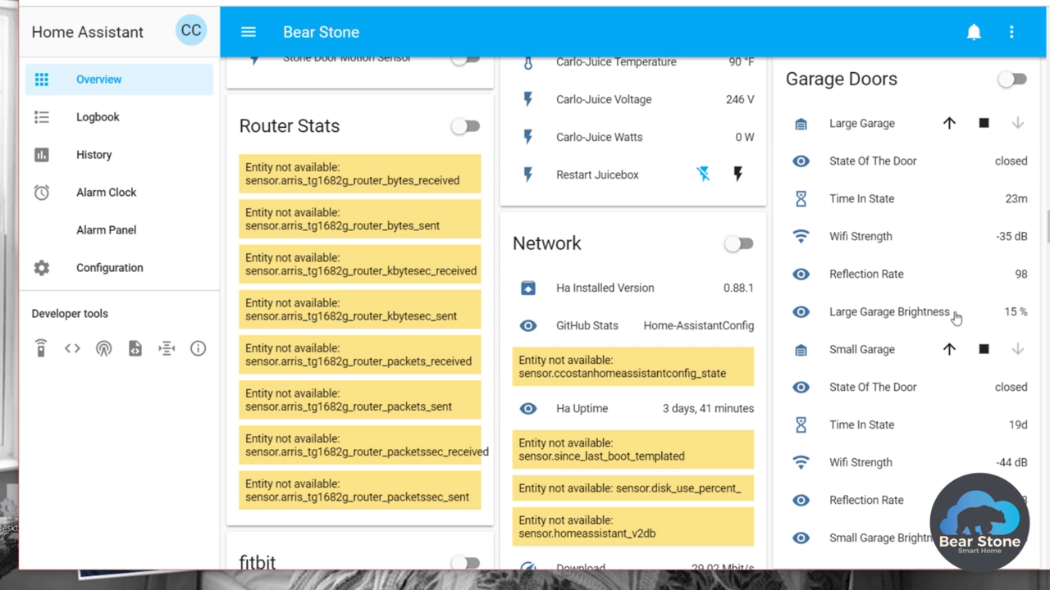
{"action": "mouse_move", "coordinate": [948, 315]}
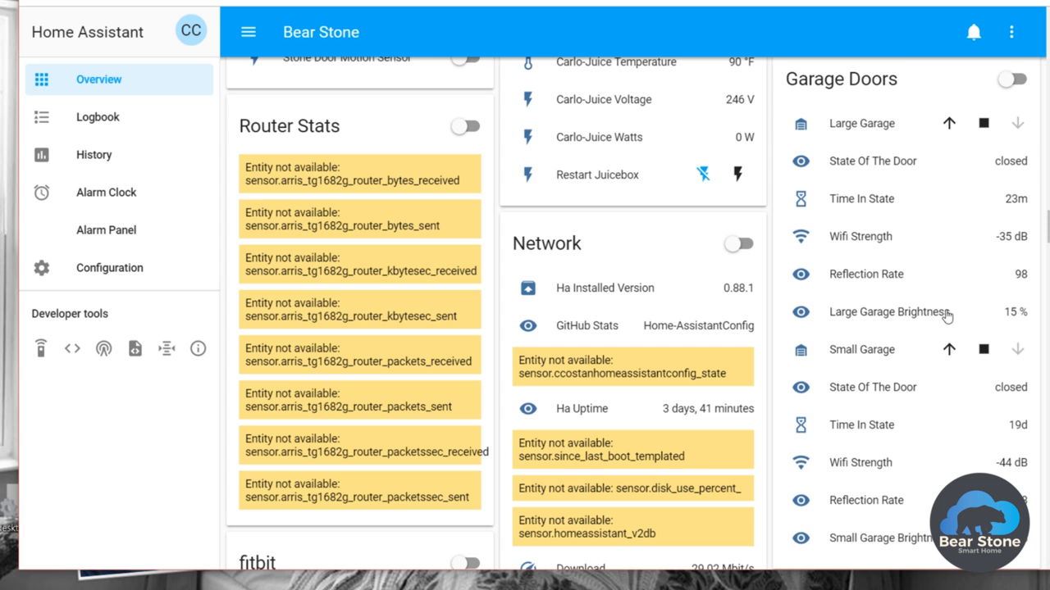